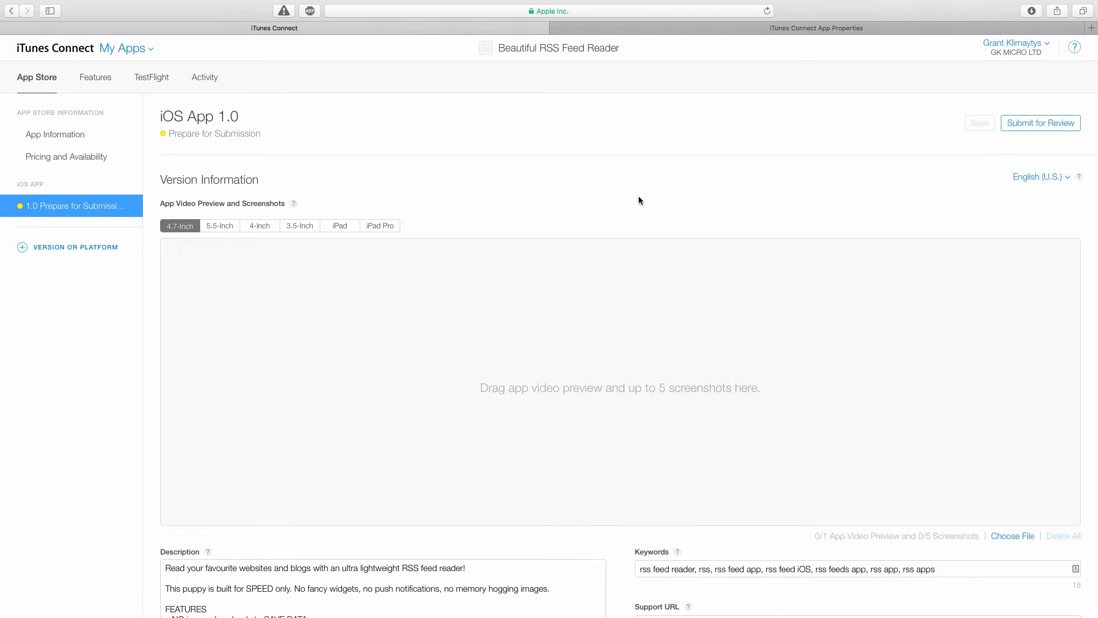
mouse_move(487, 223)
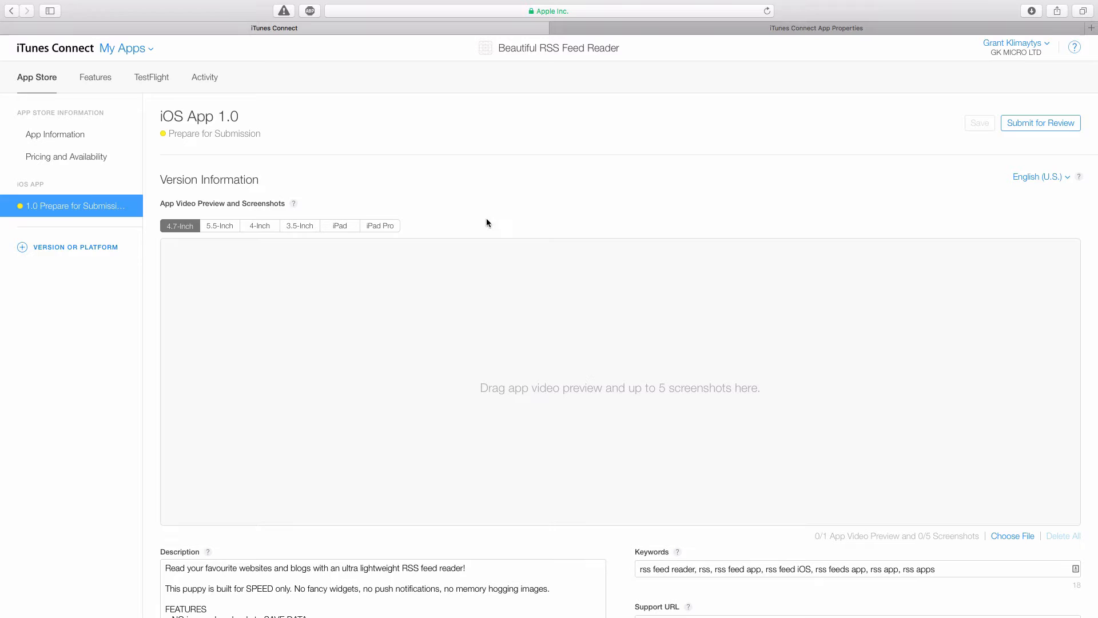
mouse_move(274, 213)
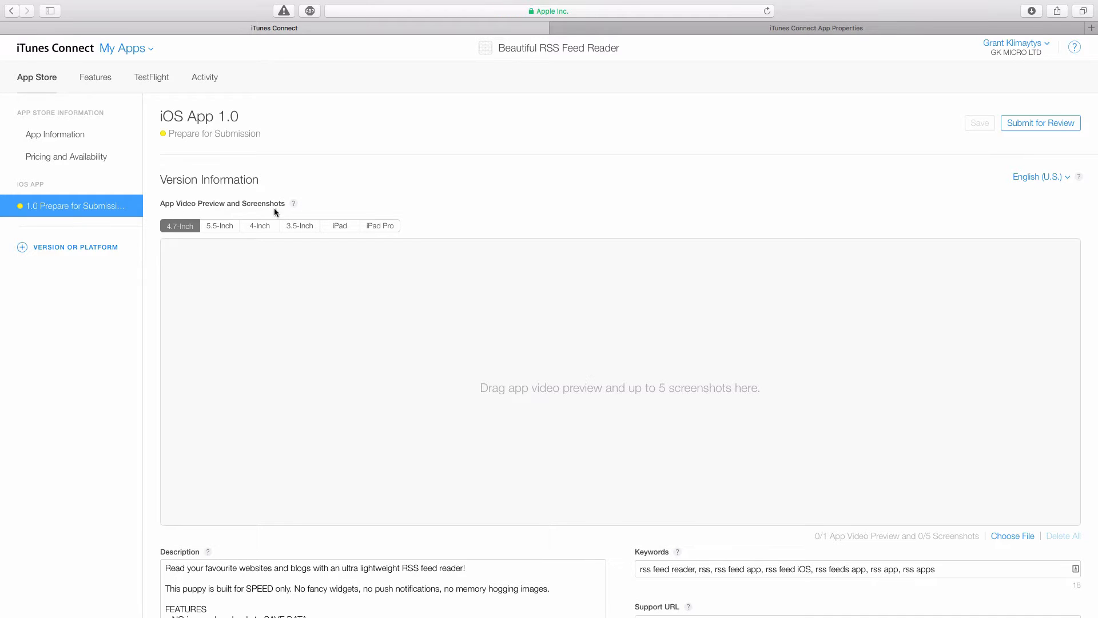
mouse_move(343, 220)
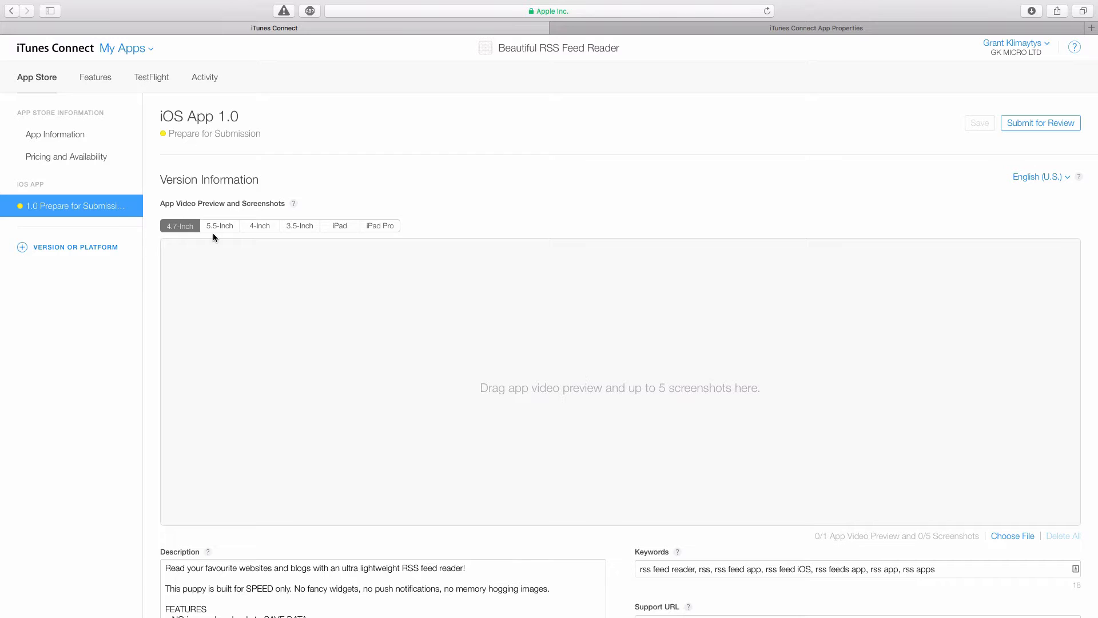
mouse_move(422, 229)
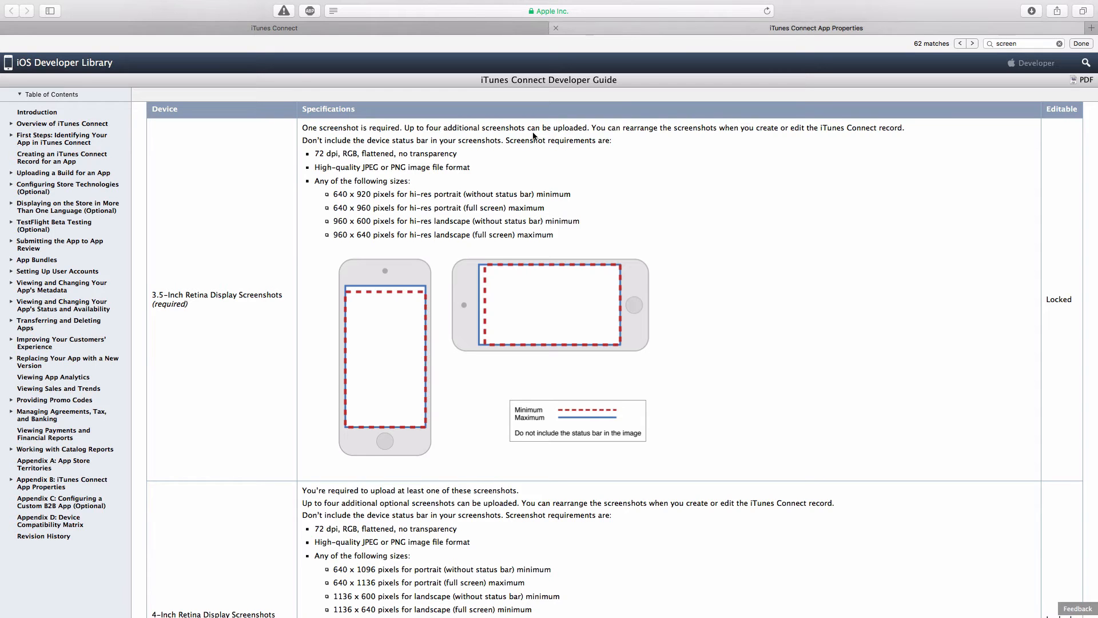
Step: Search the developer guide for 'screen' and browse the Screenshot Properties size table
scroll("down", 3)
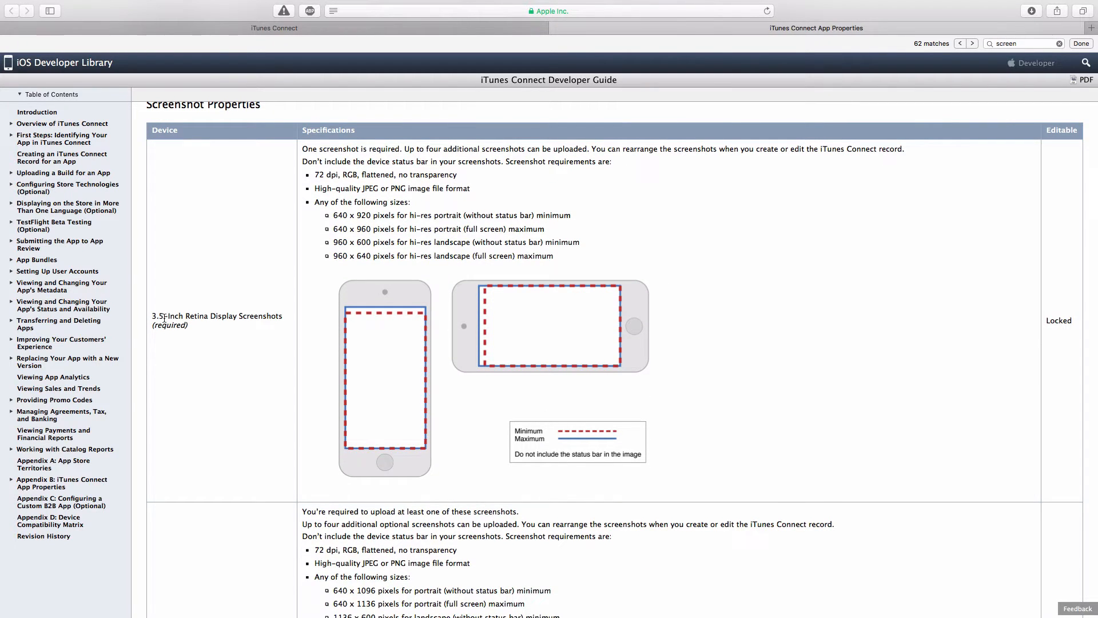
mouse_move(333, 159)
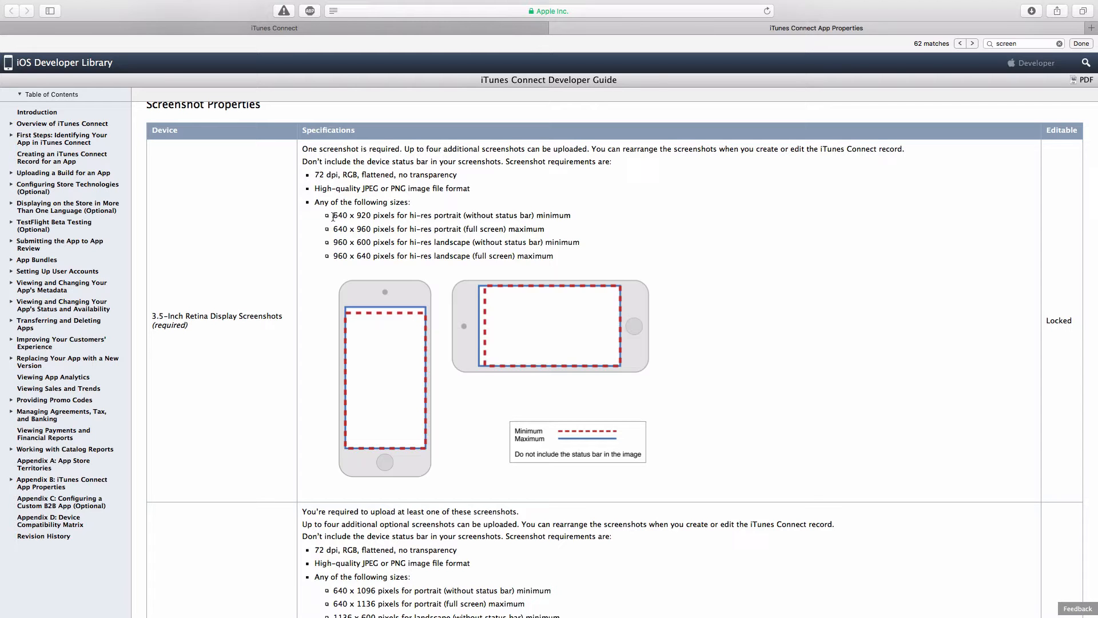
left_click_drag(332, 215, 554, 255)
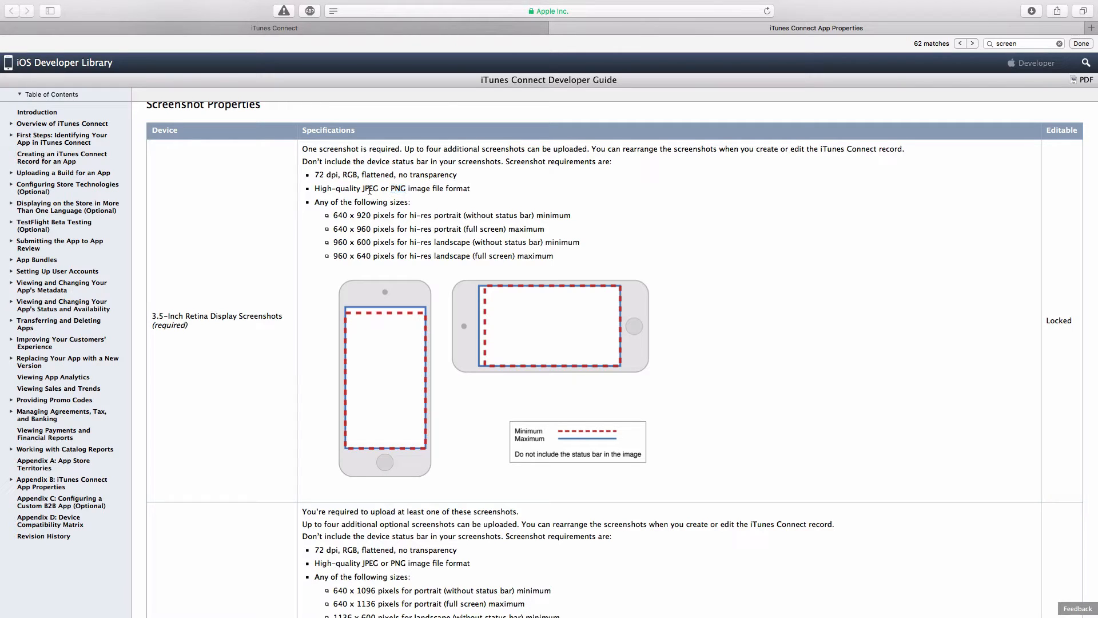
scroll("down", 3)
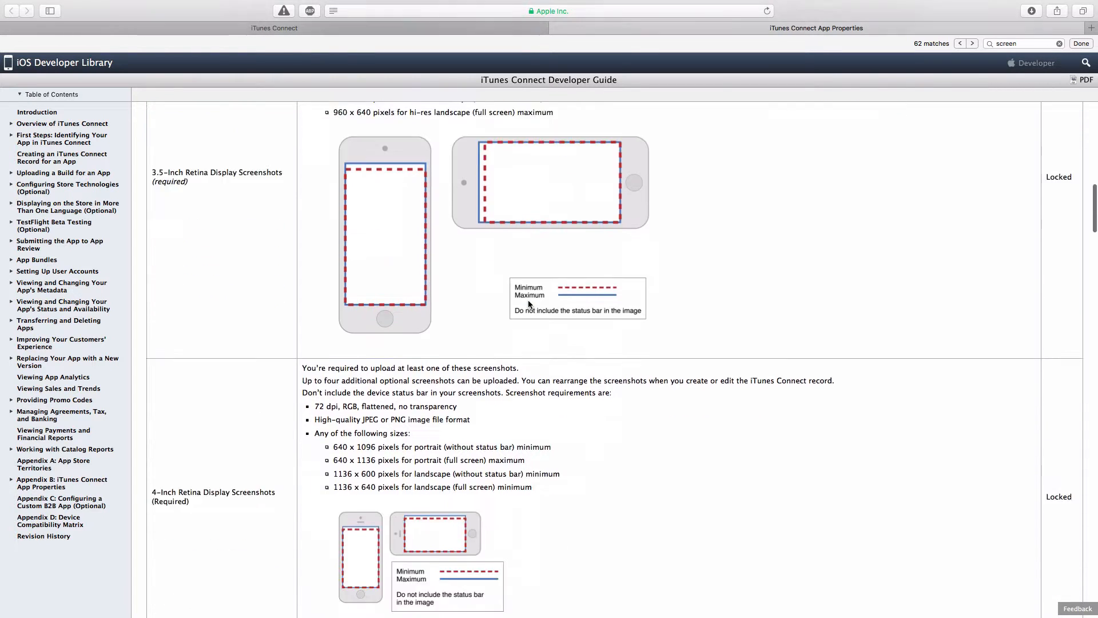
scroll("down", 3)
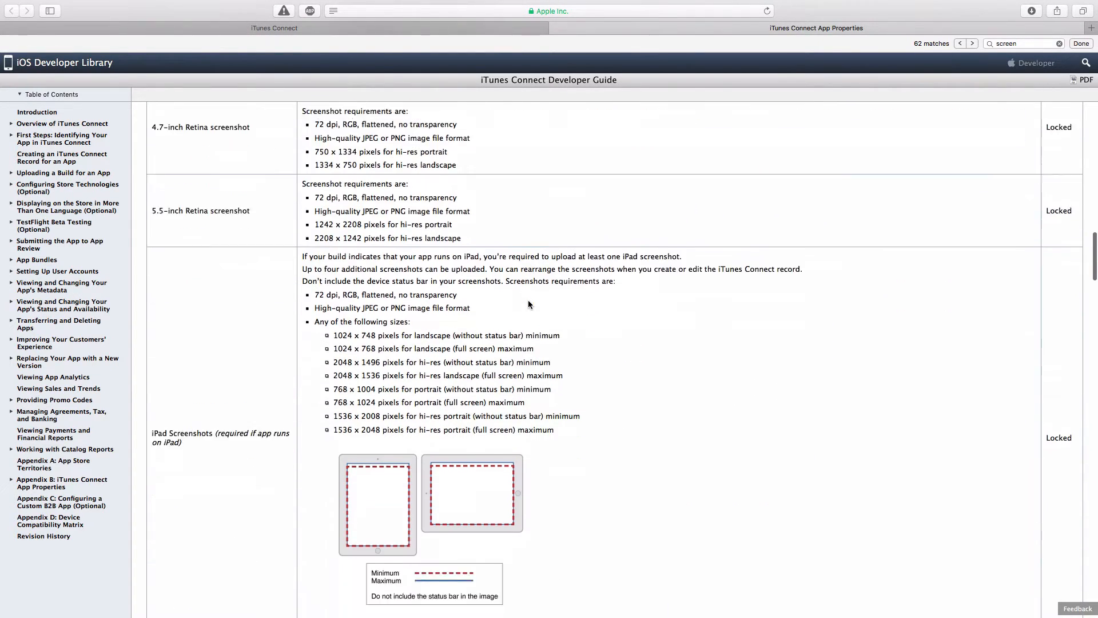
scroll("down", 3)
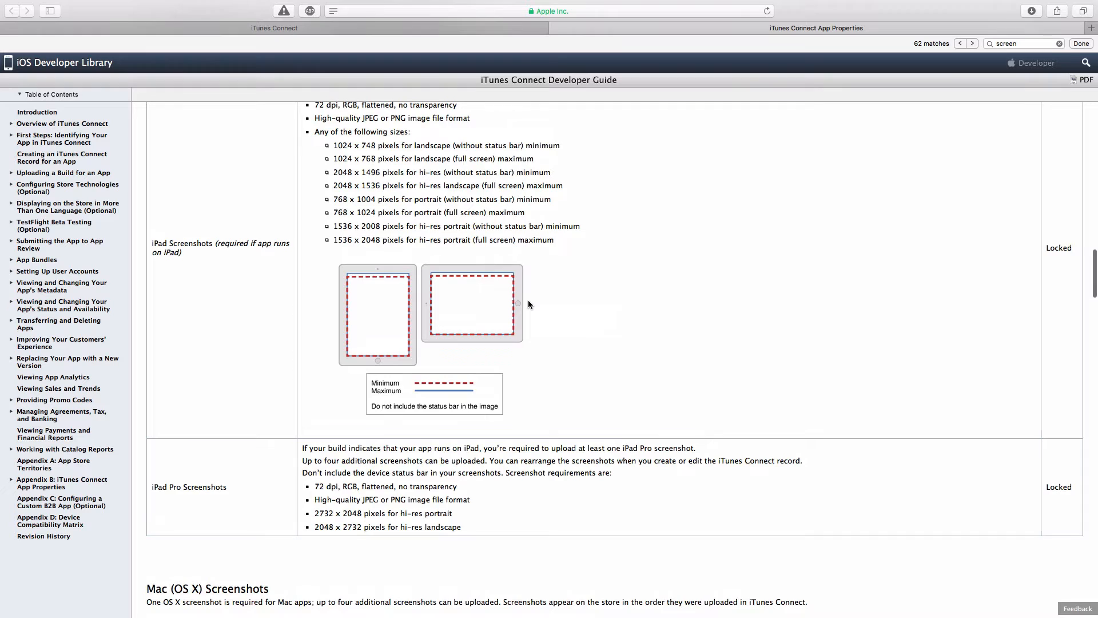
scroll("down", 3)
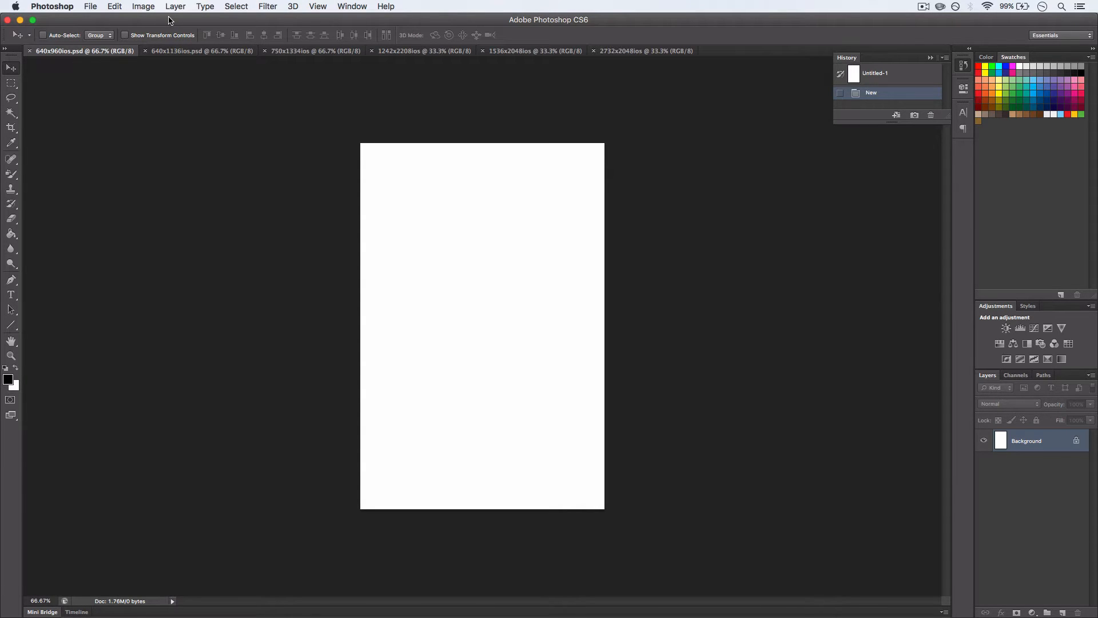
mouse_move(389, 90)
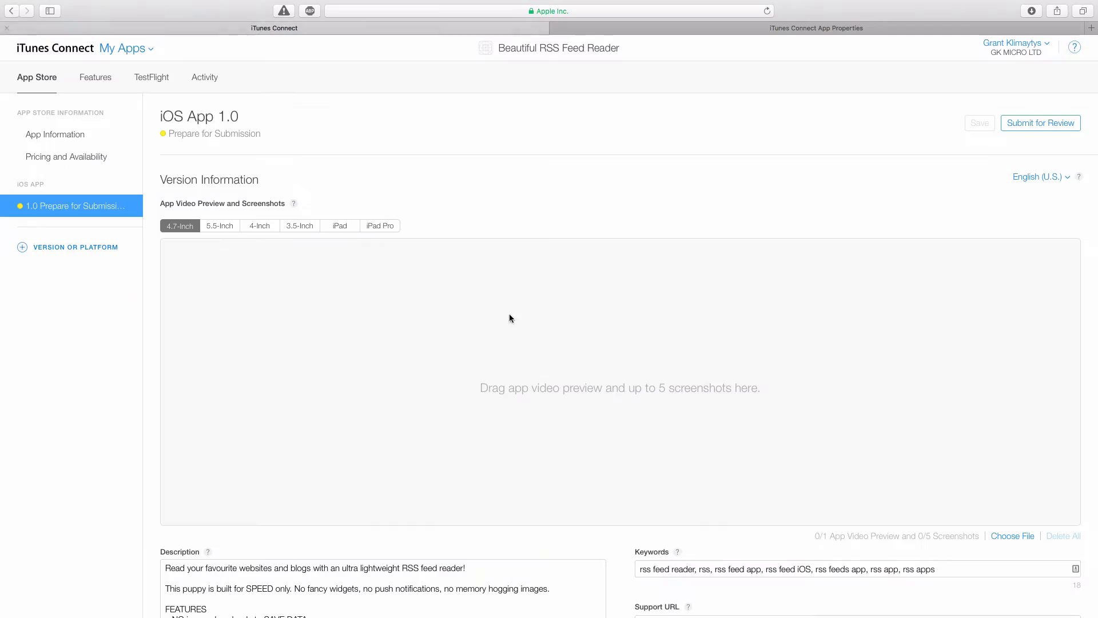
mouse_move(787, 385)
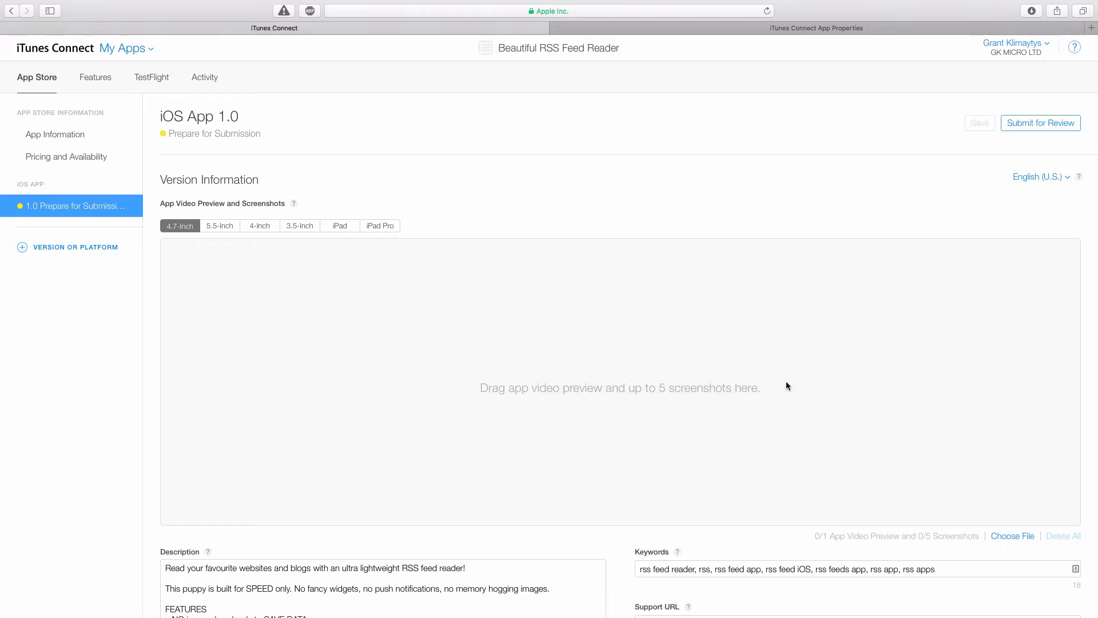
scroll("down", 3)
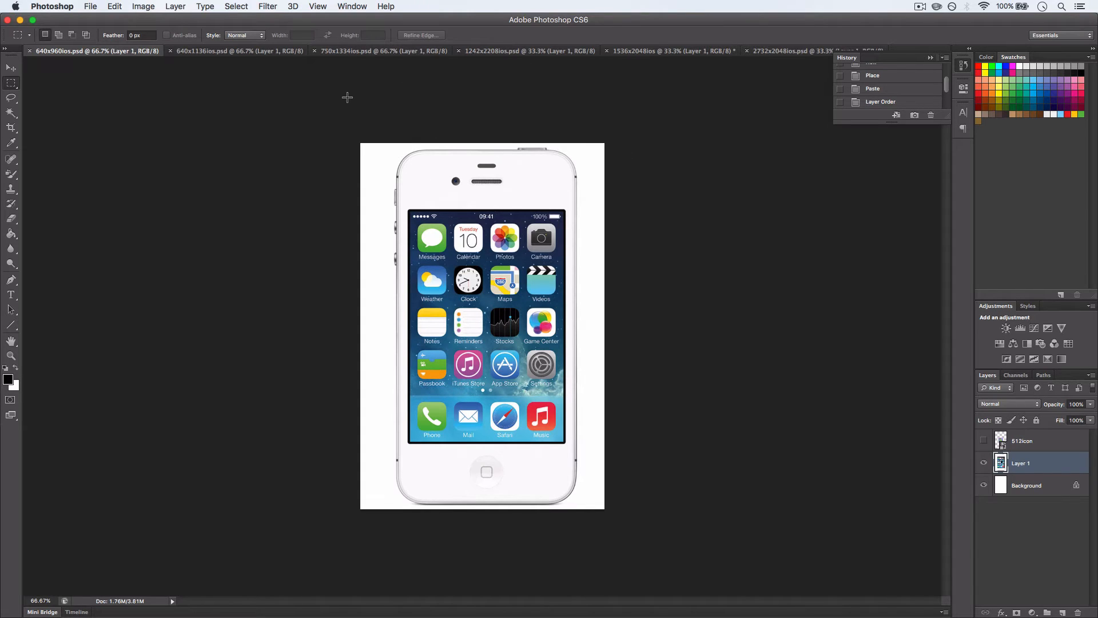
left_click(238, 51)
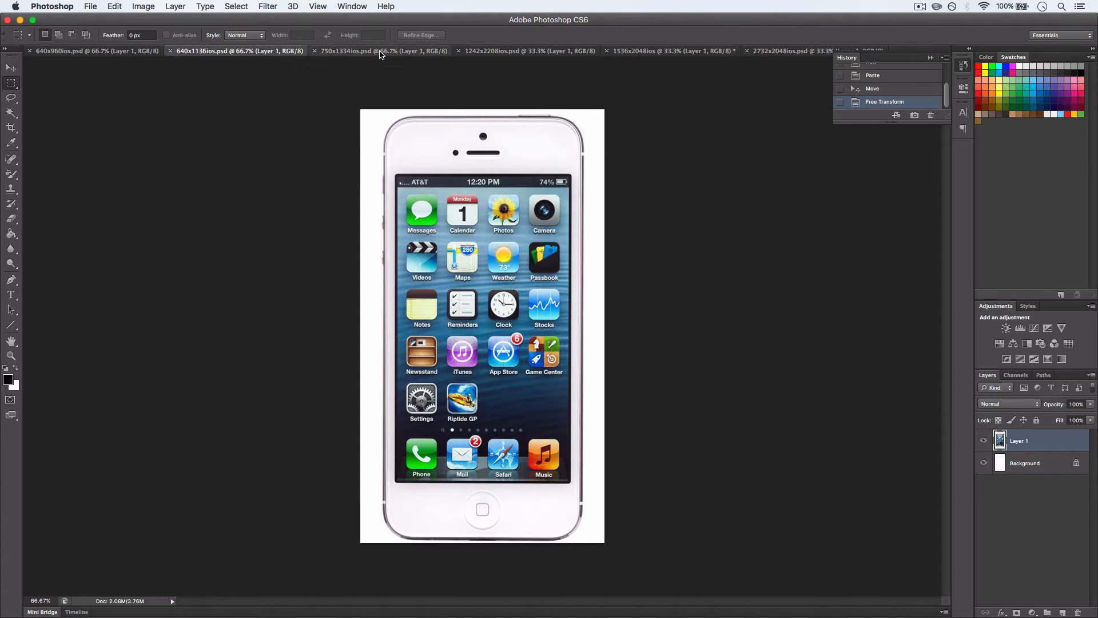
left_click(529, 50)
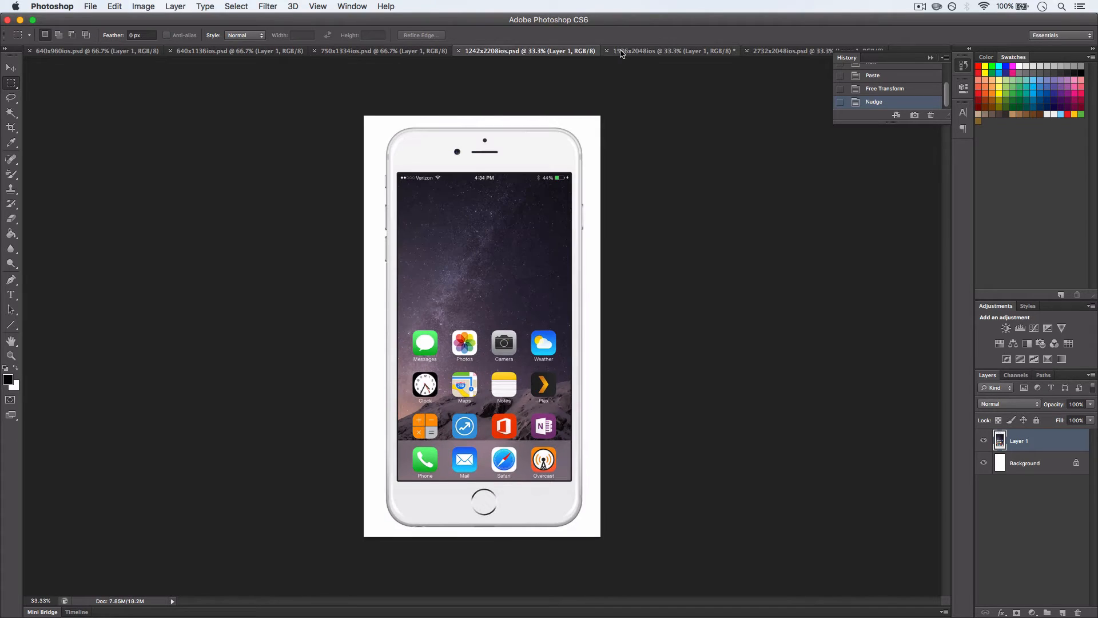
left_click(670, 50)
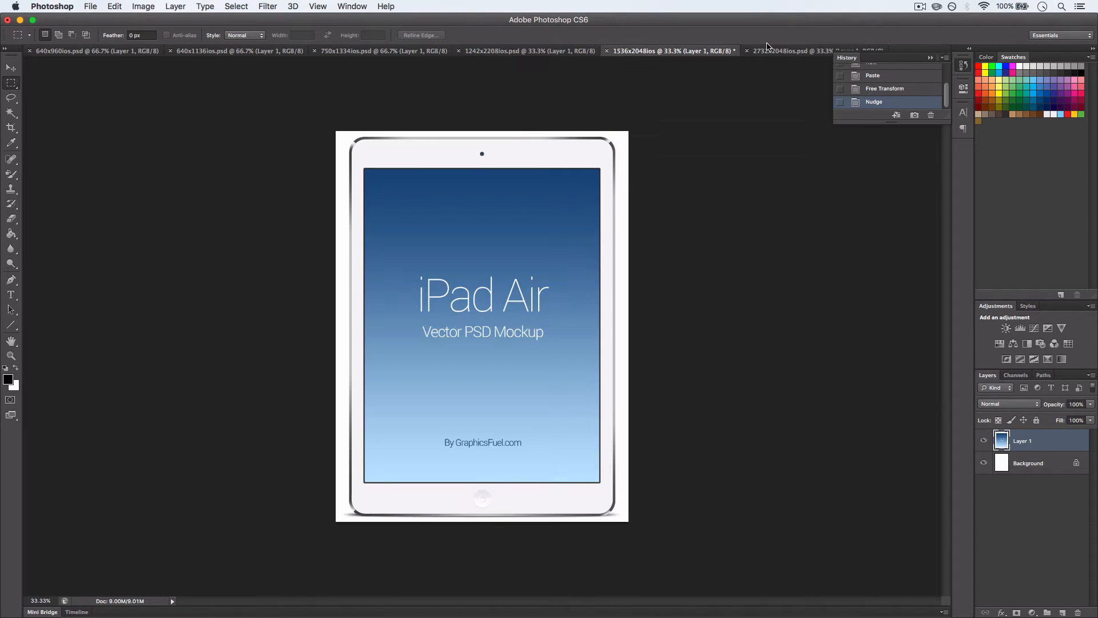
left_click(791, 50)
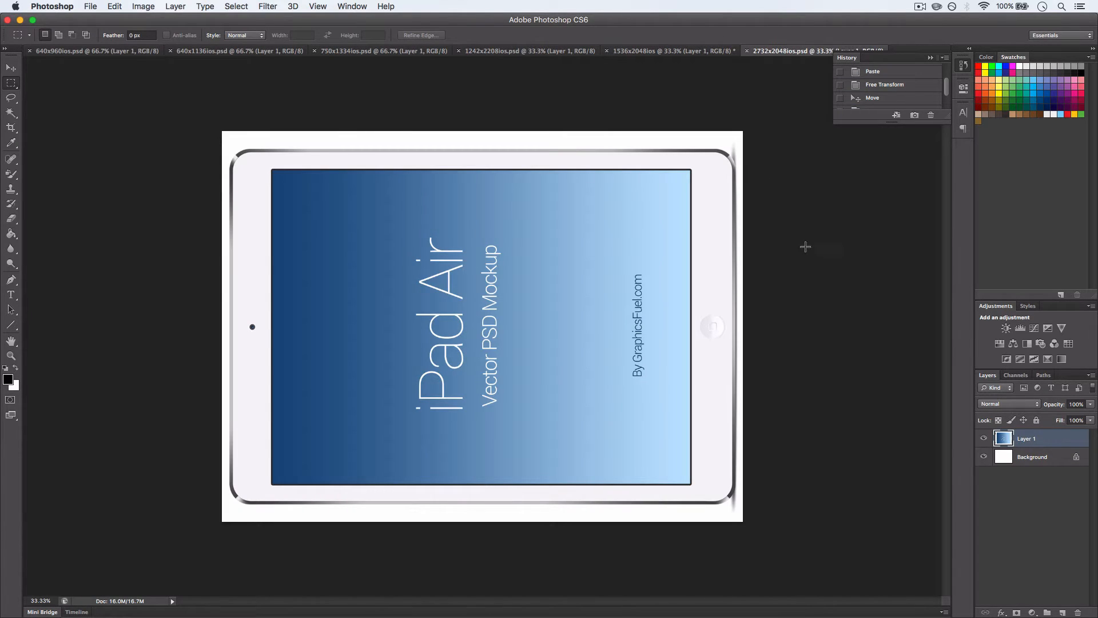
left_click(96, 51)
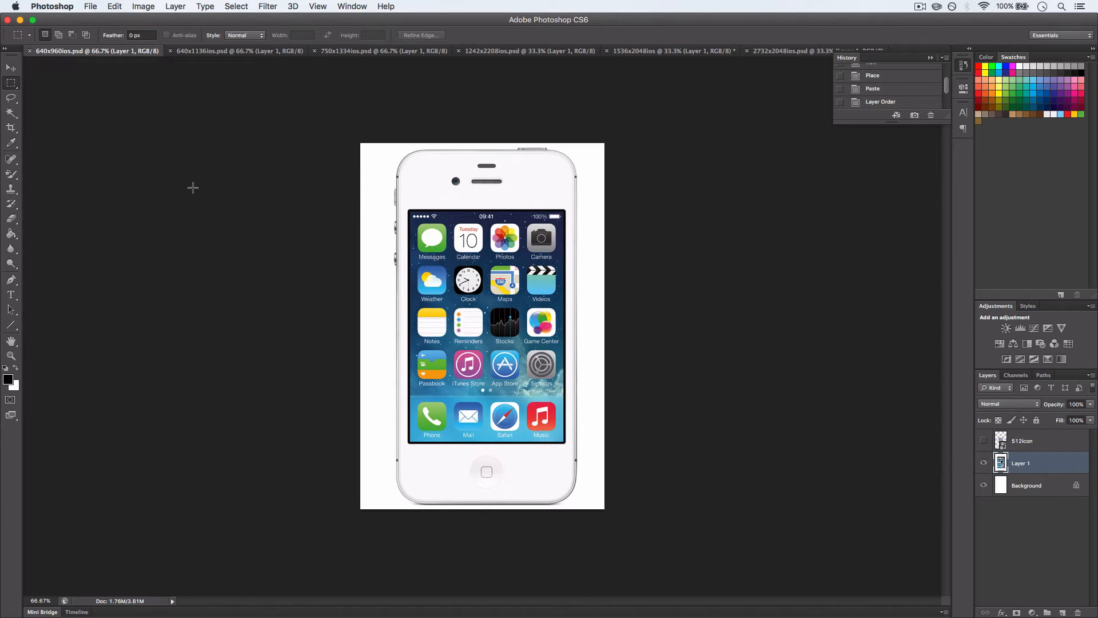
mouse_move(532, 234)
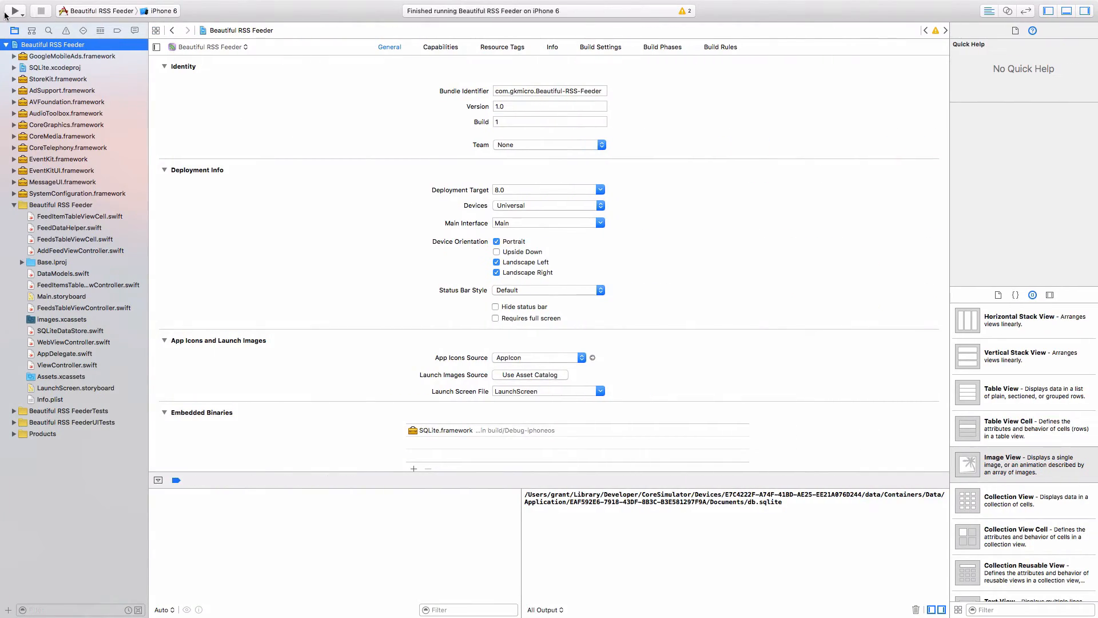
Step: Run Beautiful RSS Feeder on the iPhone 6 simulator from the Xcode toolbar
left_click(13, 10)
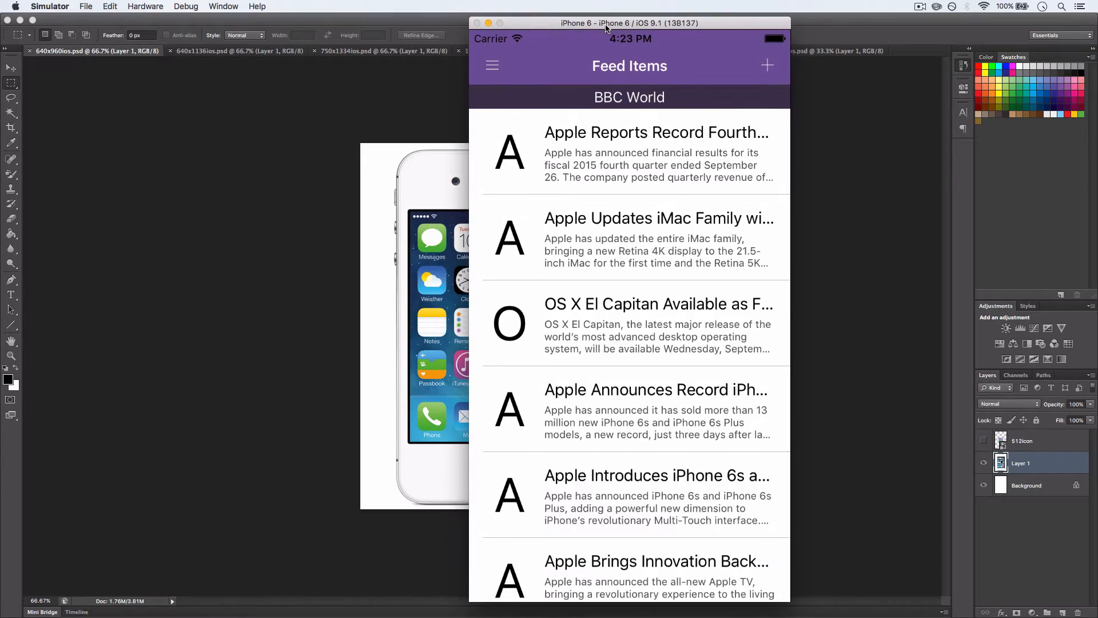
Step: Return the Feed Items list to the top and locate the simulator's Save Screen Shot command
scroll("down", 3)
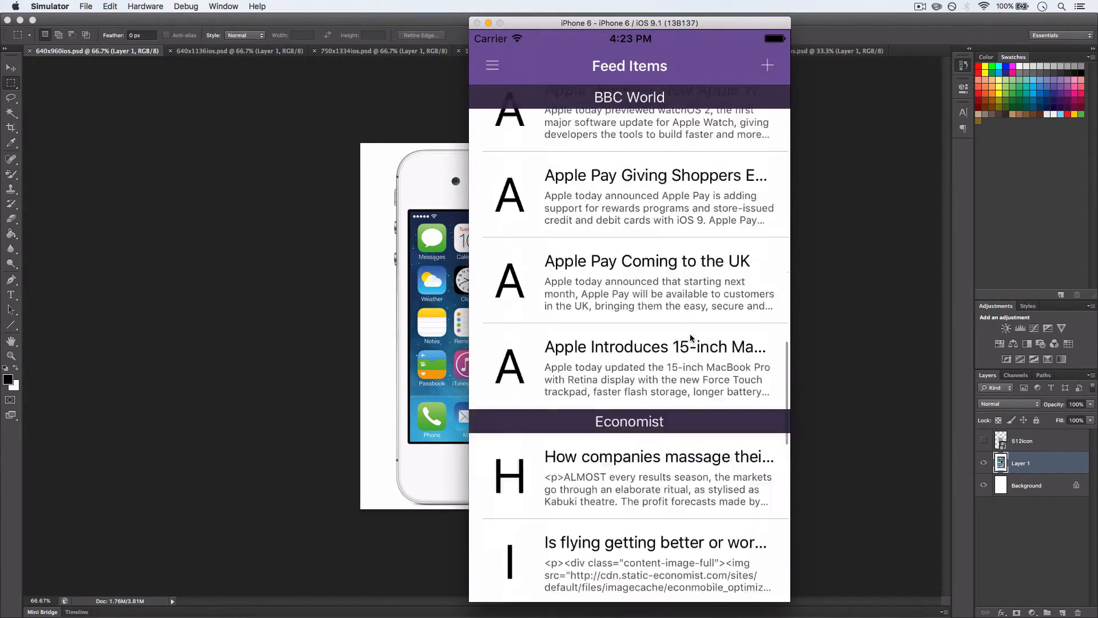
scroll("down", 3)
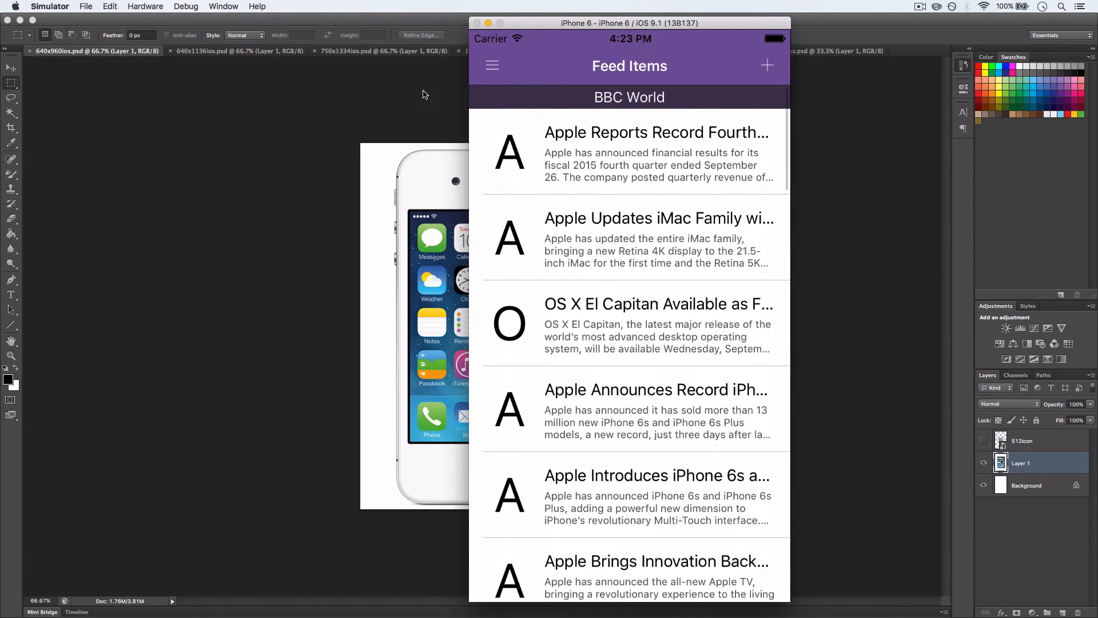
left_click(145, 7)
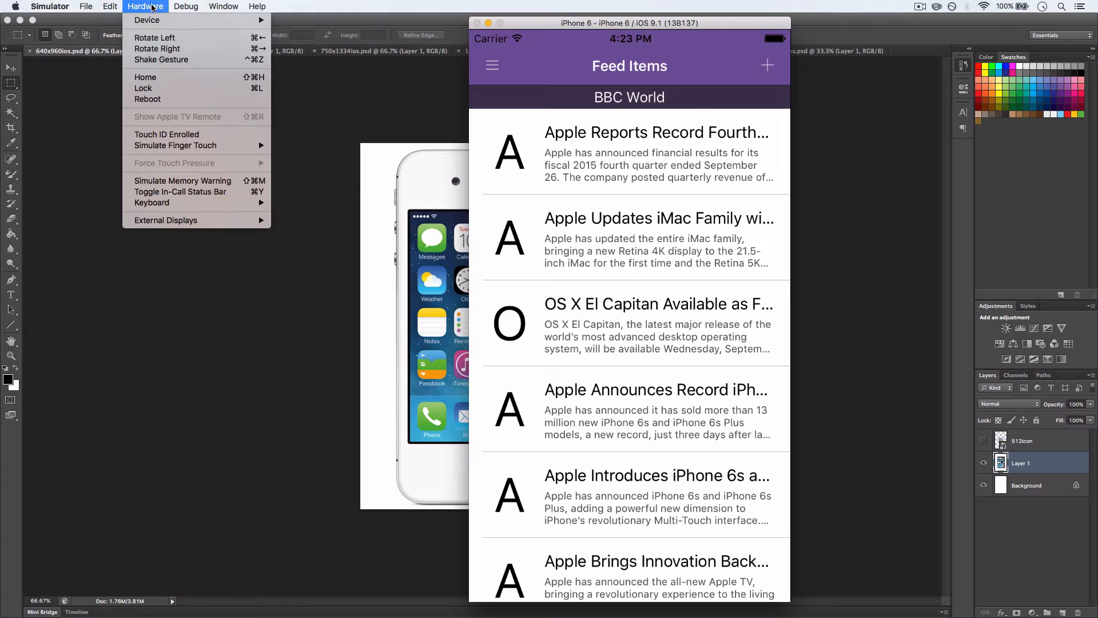
left_click(186, 7)
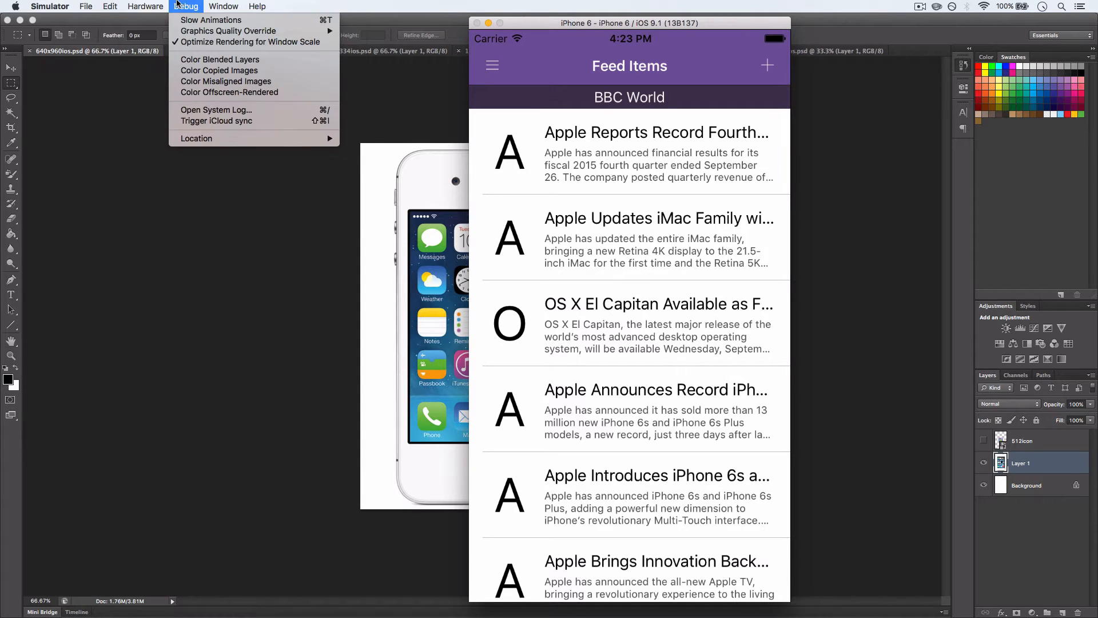
left_click(85, 7)
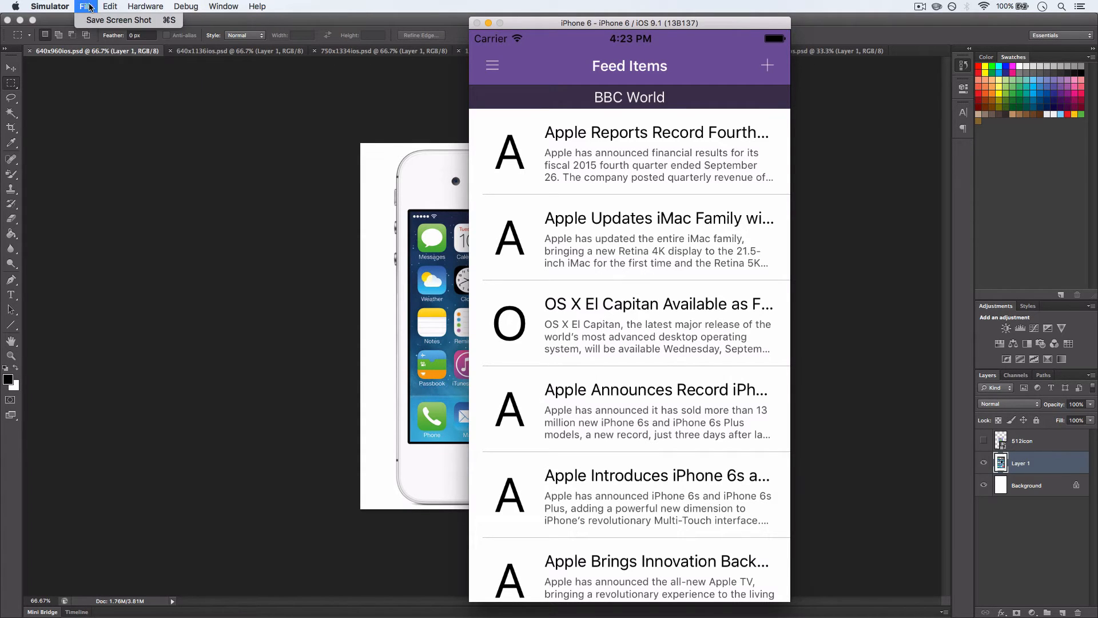
mouse_move(118, 20)
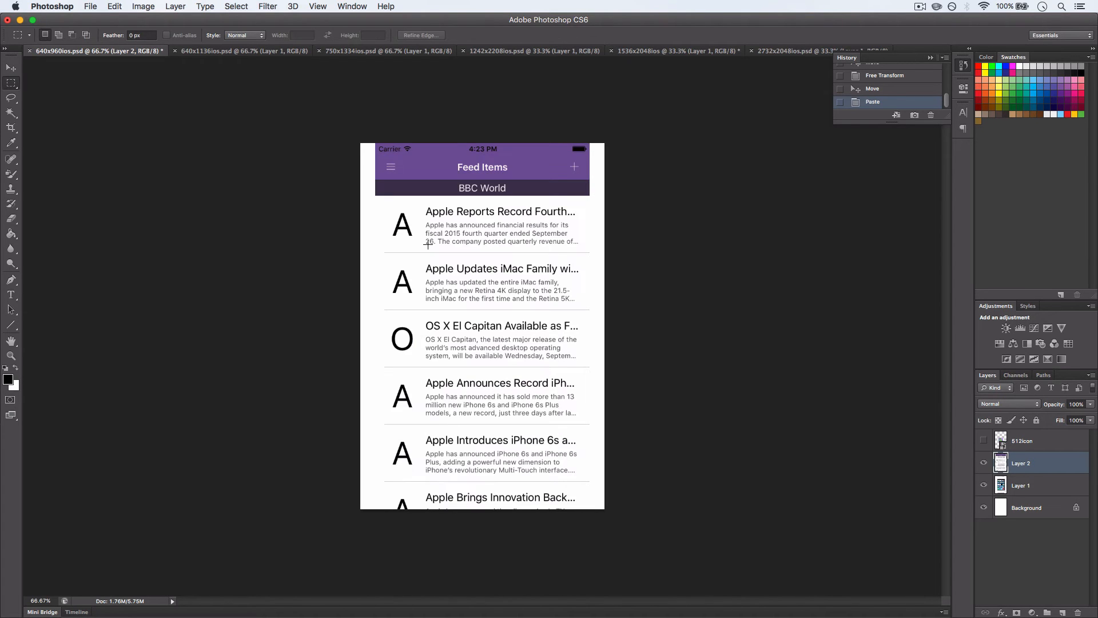
Step: Switch from the 640x960 document to the 750x1334ios.psd document
left_click(388, 50)
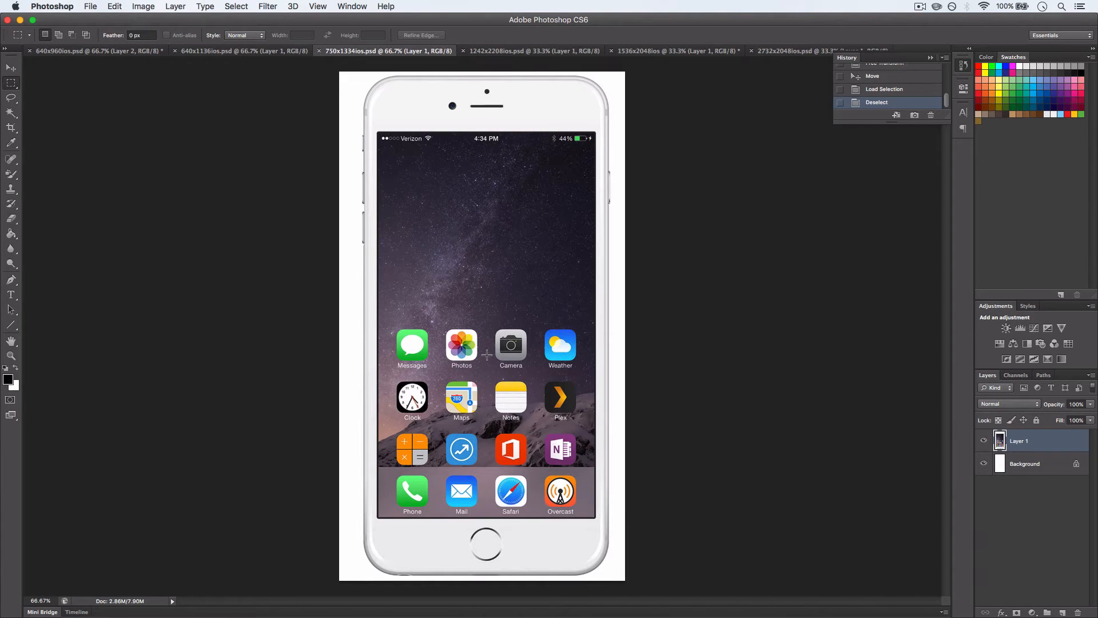
Step: Paste the screenshot into 750x1334ios.psd and save a JPEG copy as 750x1334ios-1.jpg
key("cmd+v")
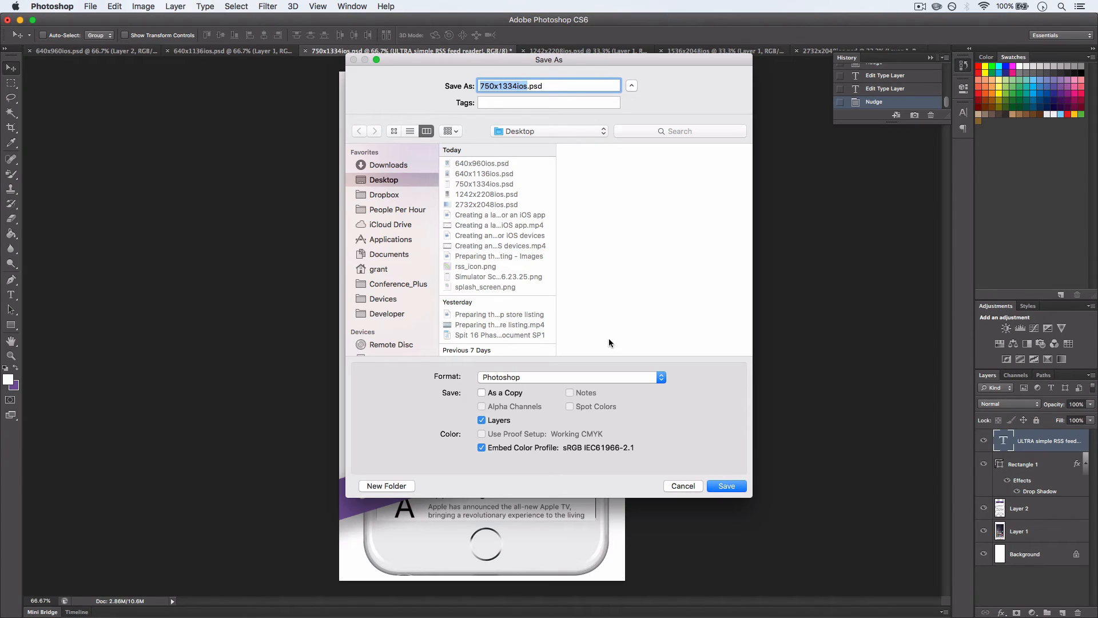
left_click(569, 377)
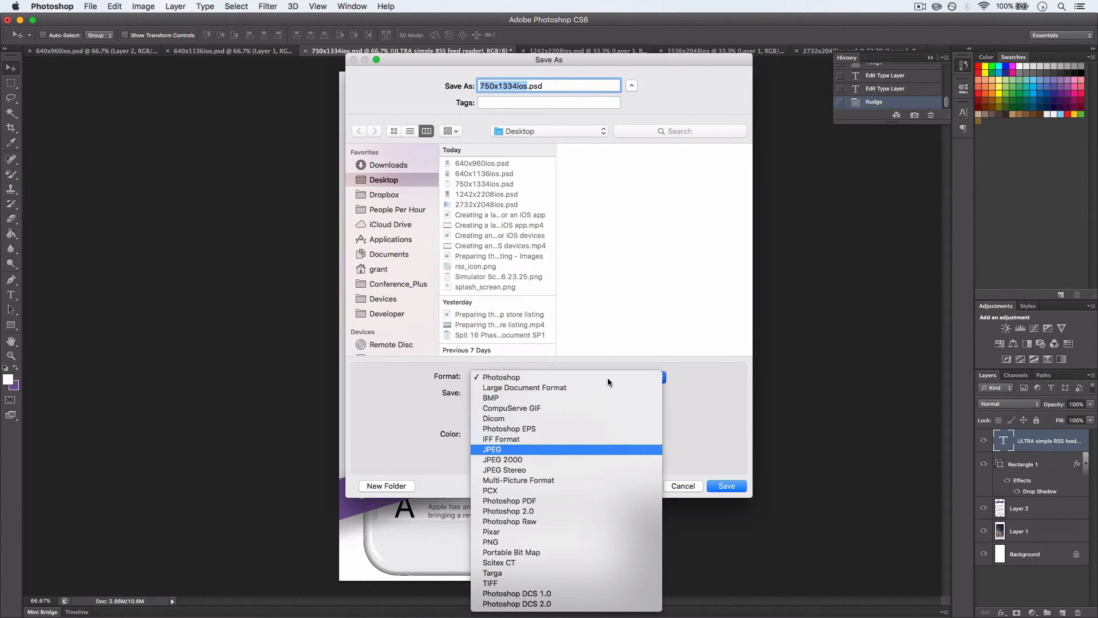
left_click(492, 449)
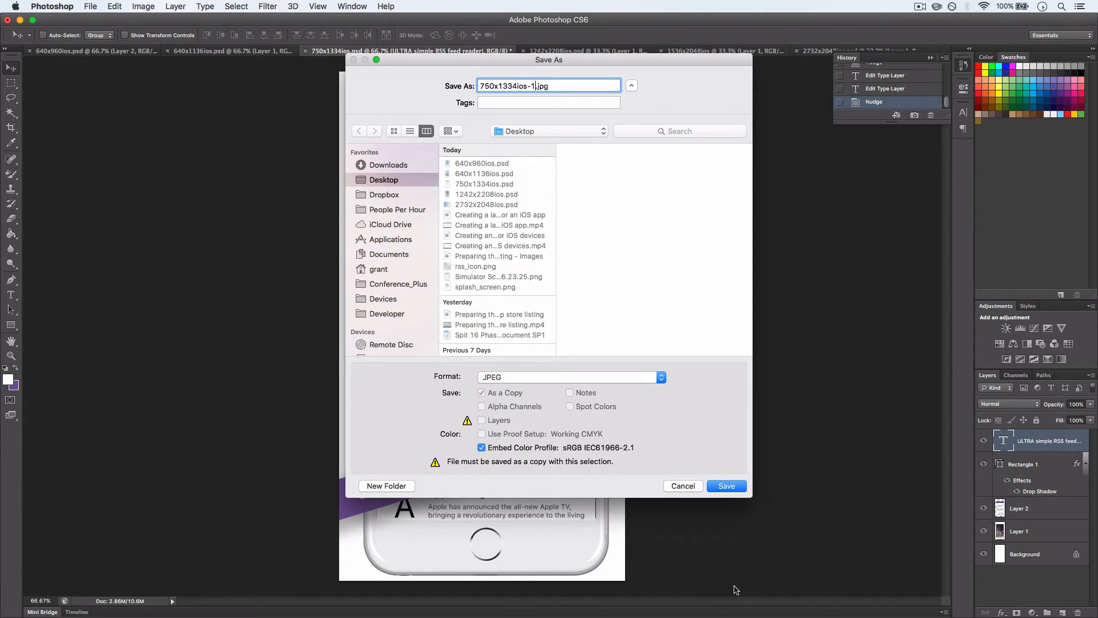
left_click(726, 485)
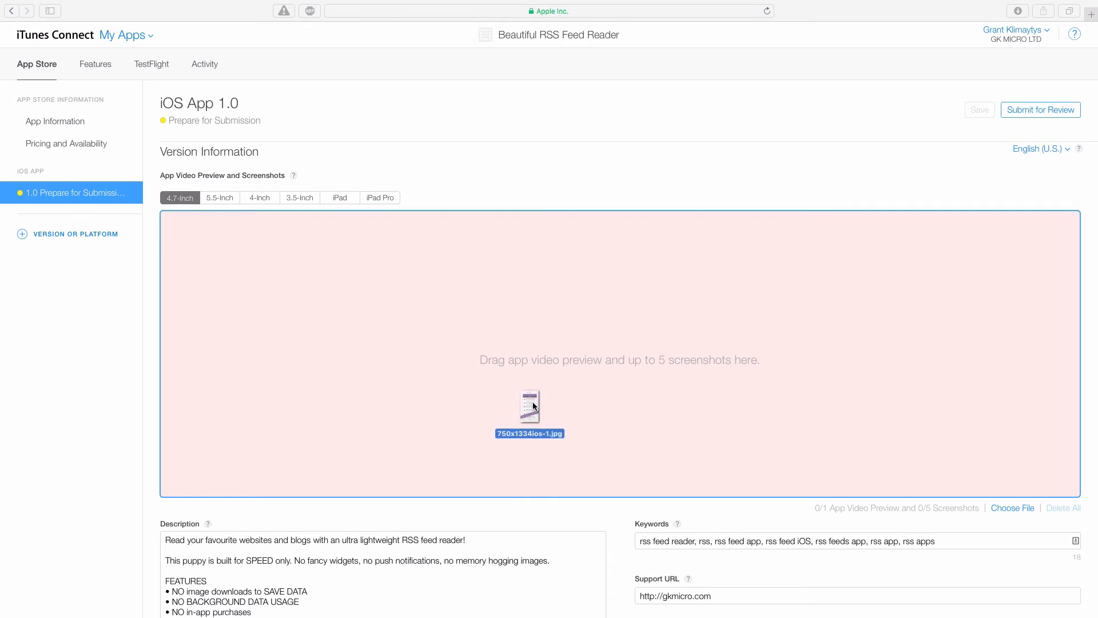
Step: Drop 750x1334ios-1.jpg onto the 4.7-inch screenshots area of the listing
left_click_drag(529, 406, 619, 354)
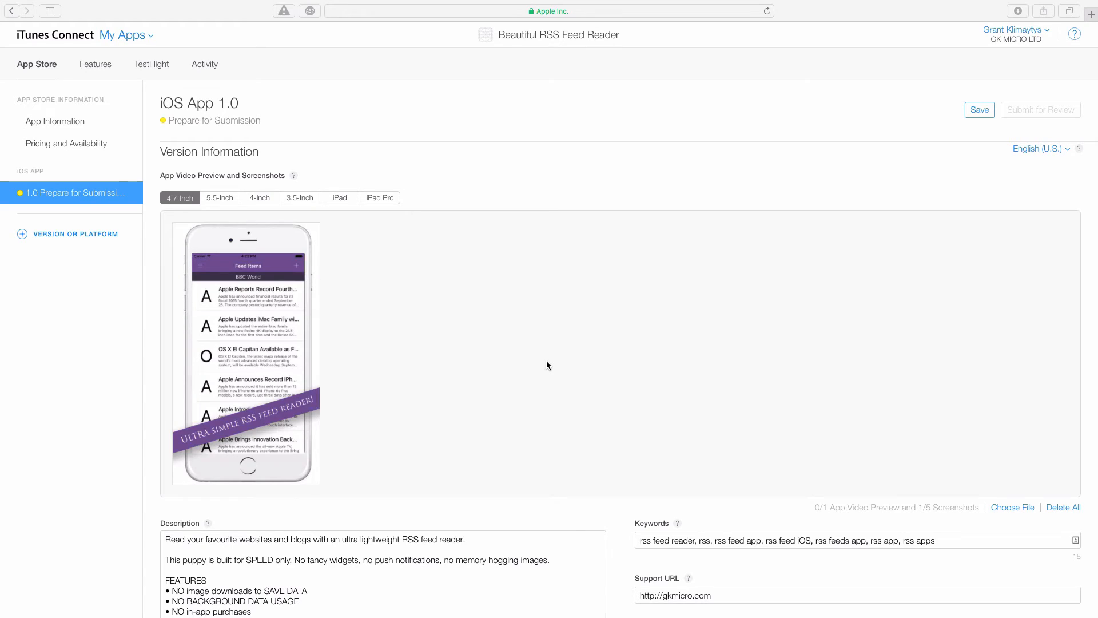
mouse_move(295, 333)
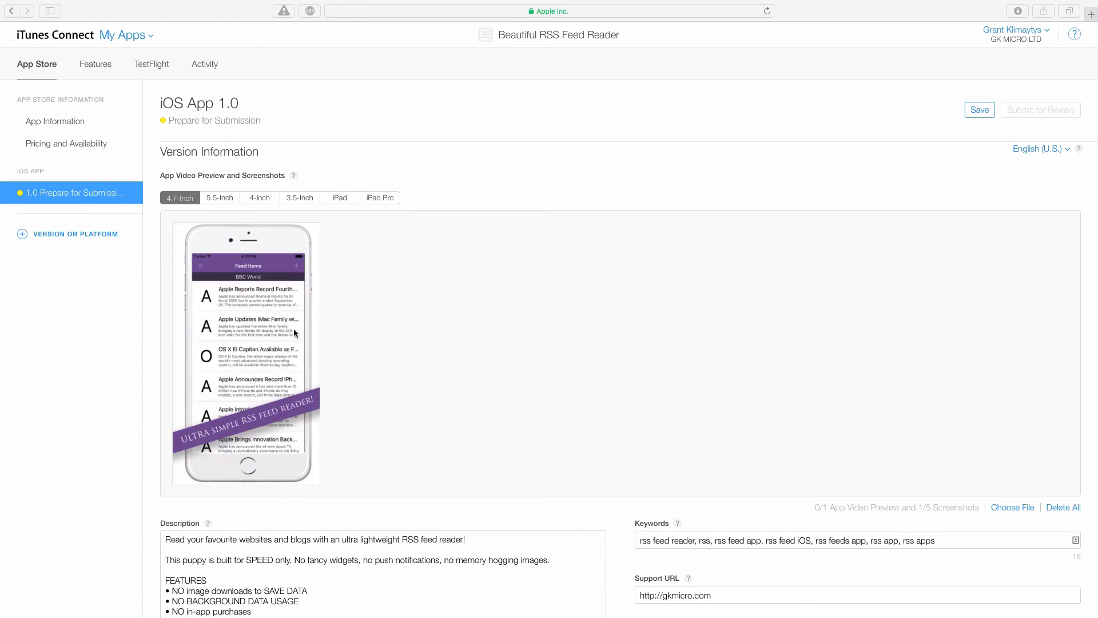
mouse_move(396, 208)
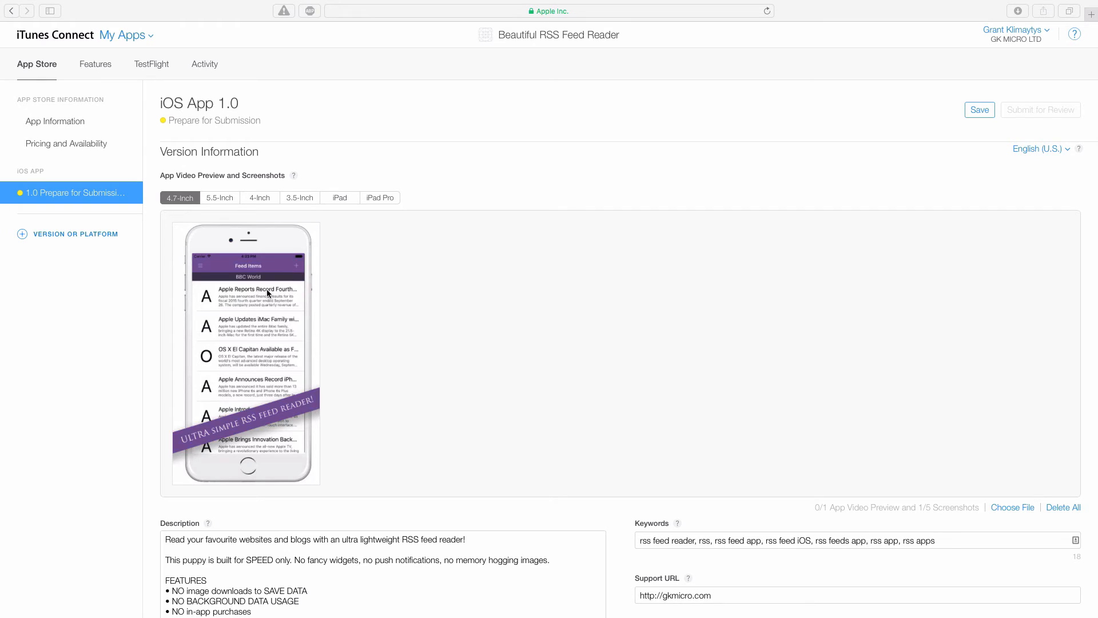
mouse_move(241, 257)
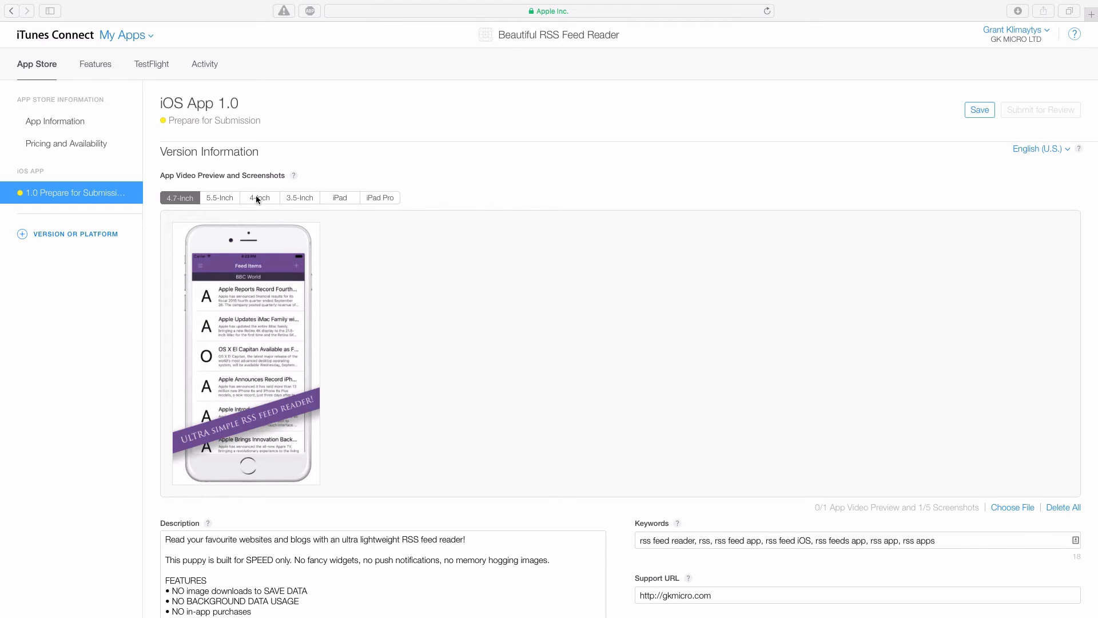
mouse_move(304, 483)
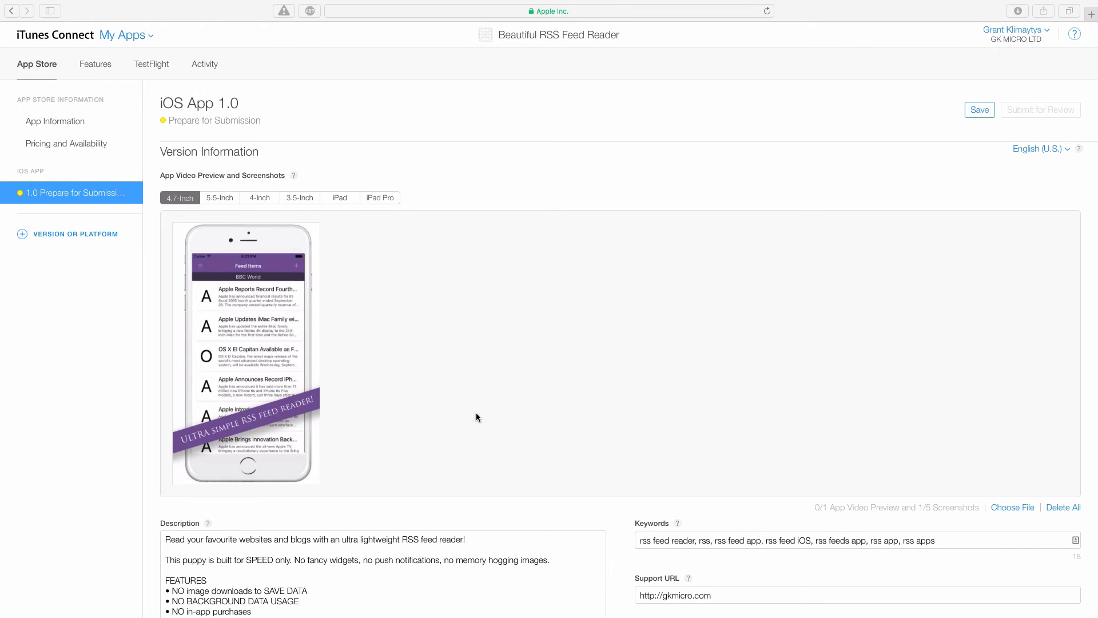
Step: Review the 4.7-inch, 5.5-inch, 4-inch and iPad tabs to confirm two screenshots each
left_click(380, 198)
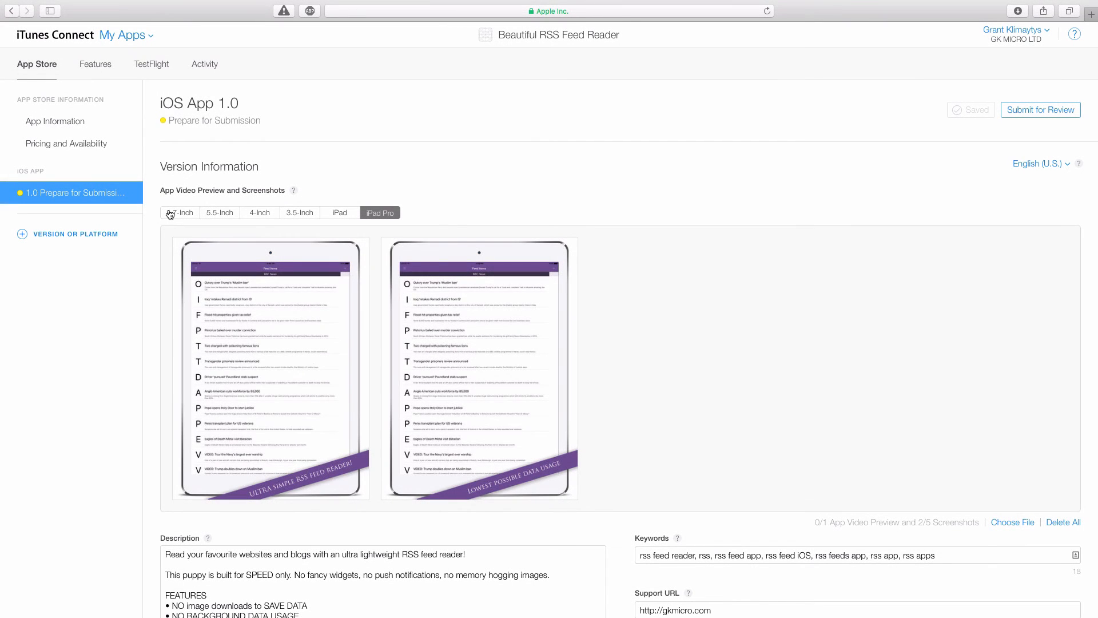
left_click(180, 213)
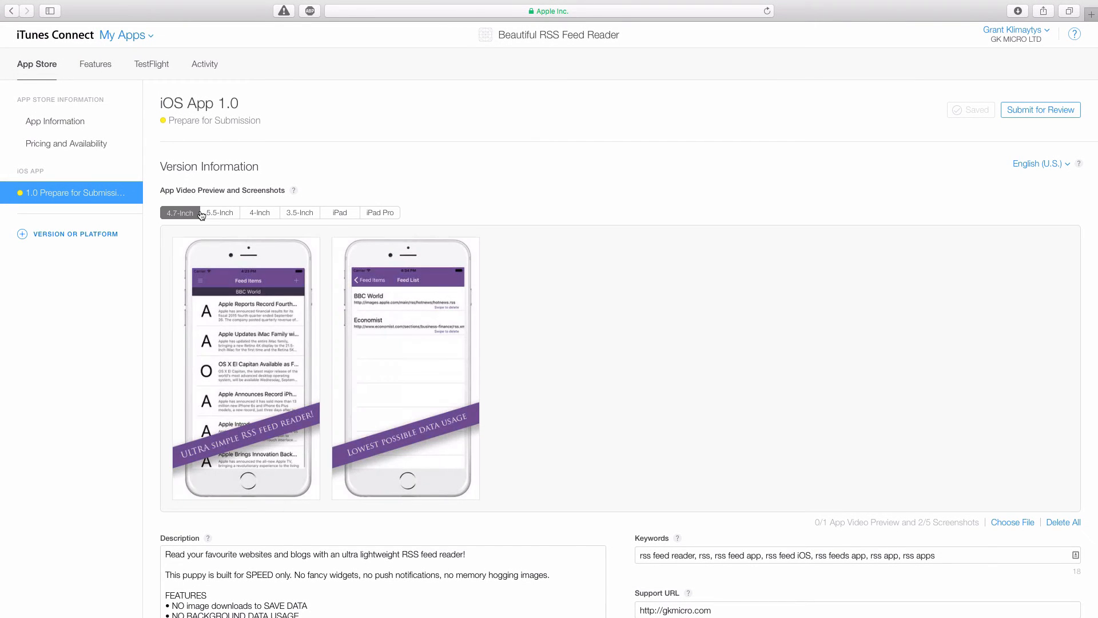
left_click(219, 213)
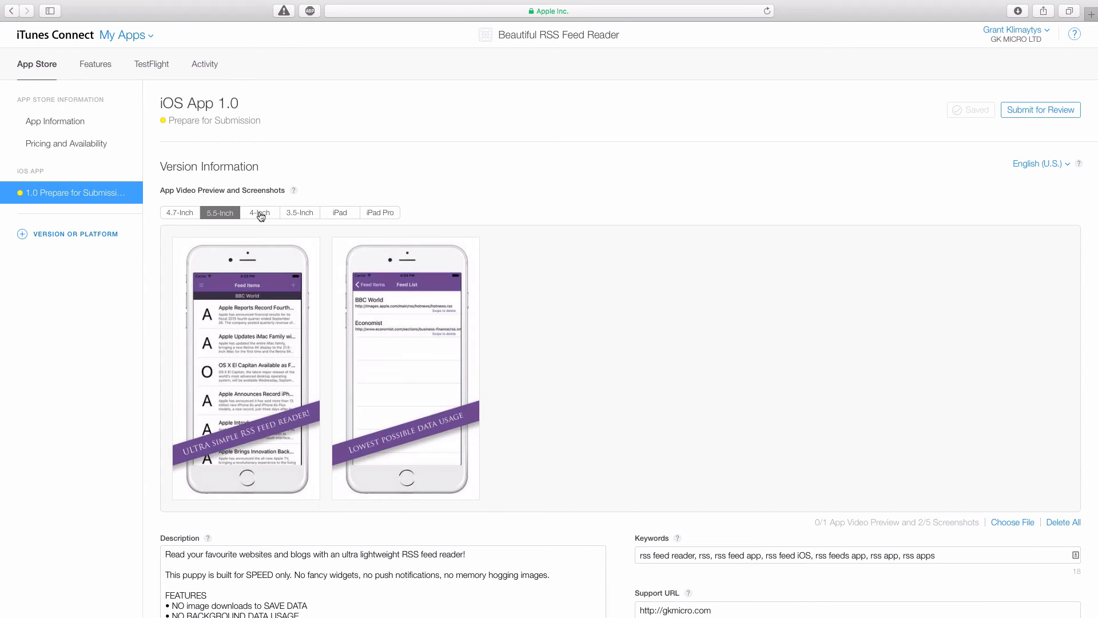
left_click(298, 213)
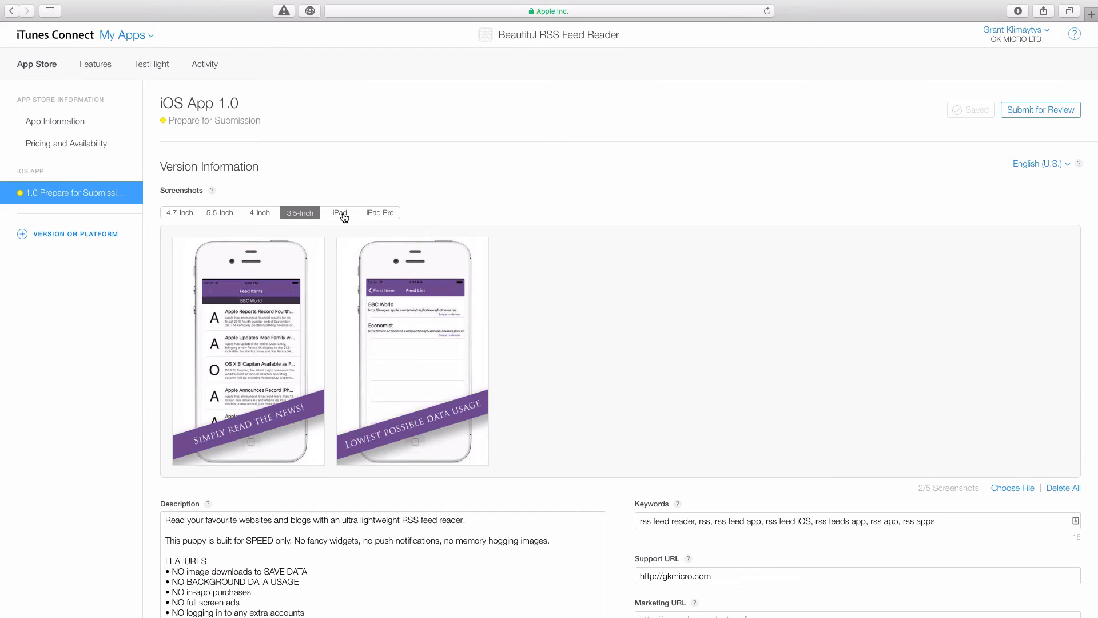
left_click(338, 213)
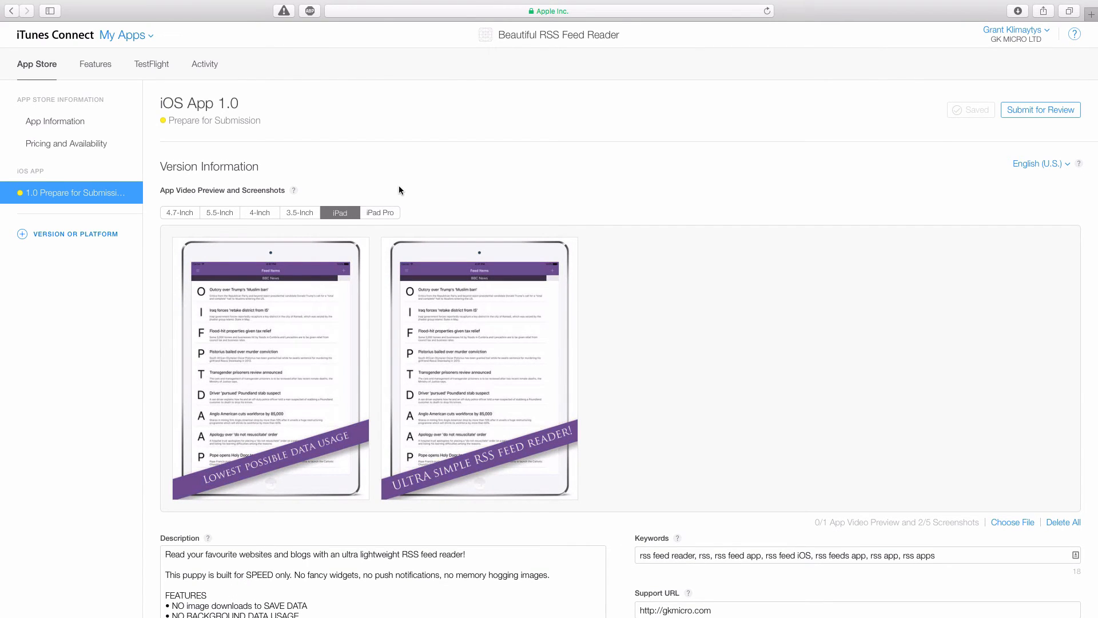
mouse_move(803, 473)
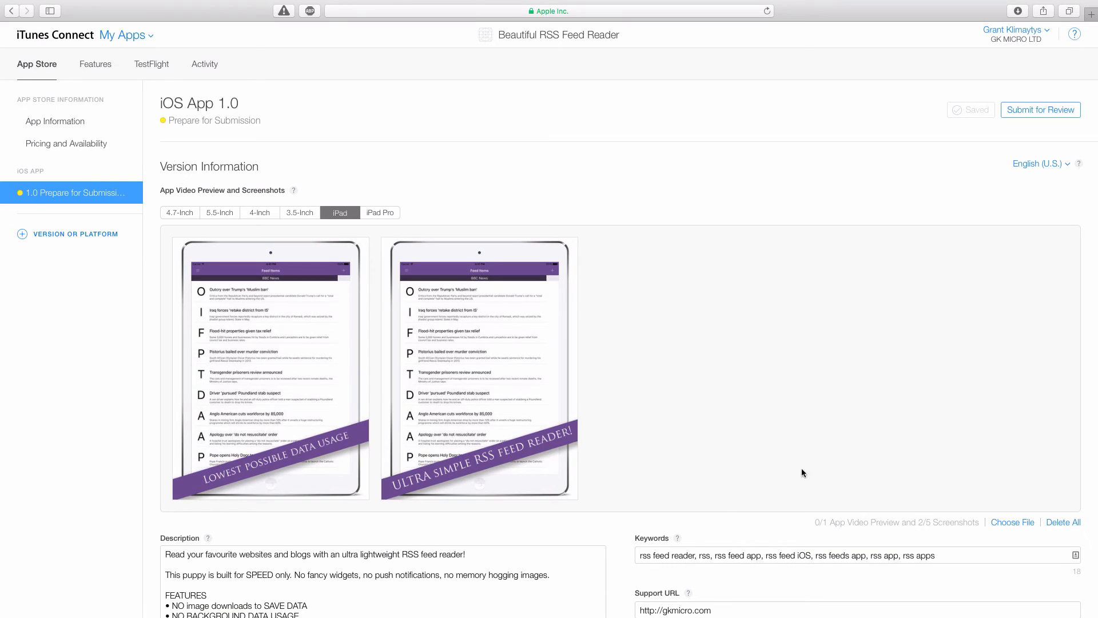
mouse_move(627, 450)
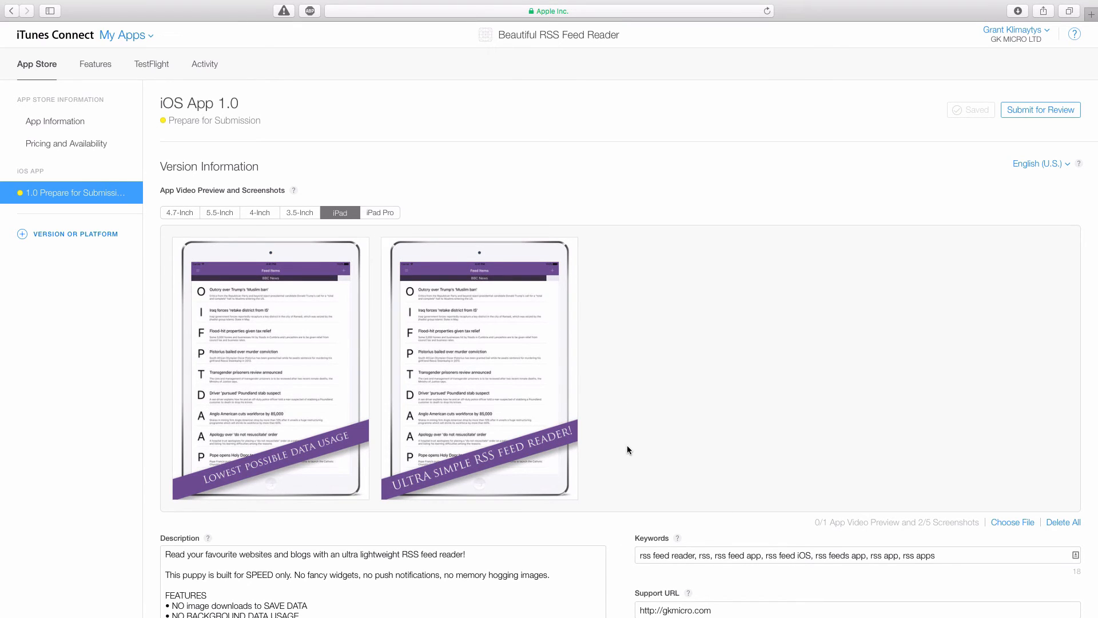
mouse_move(420, 173)
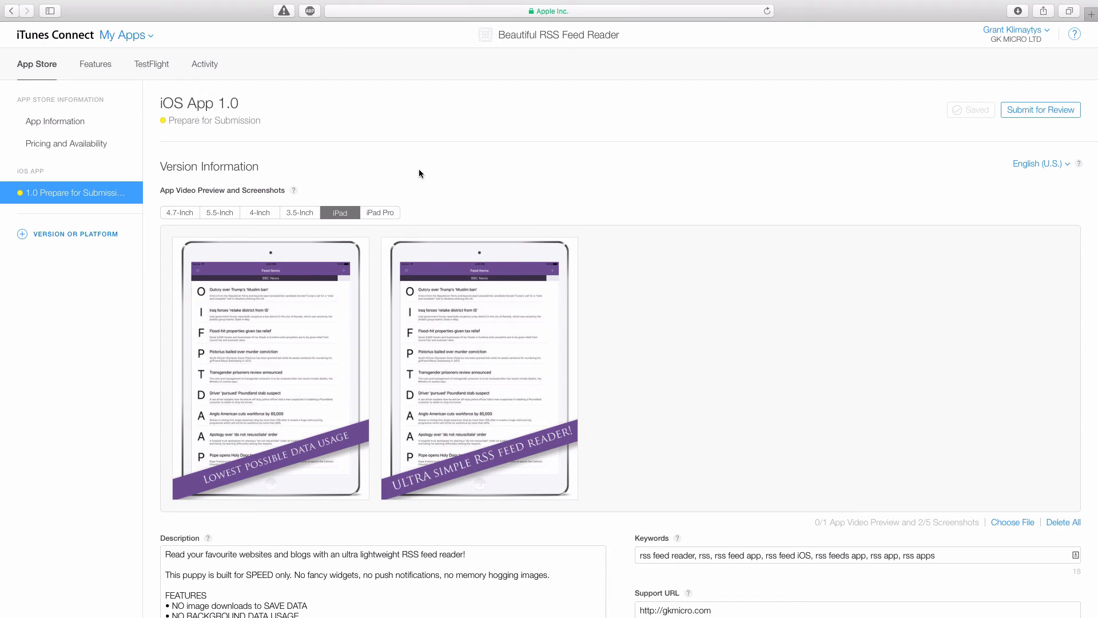
left_click(180, 213)
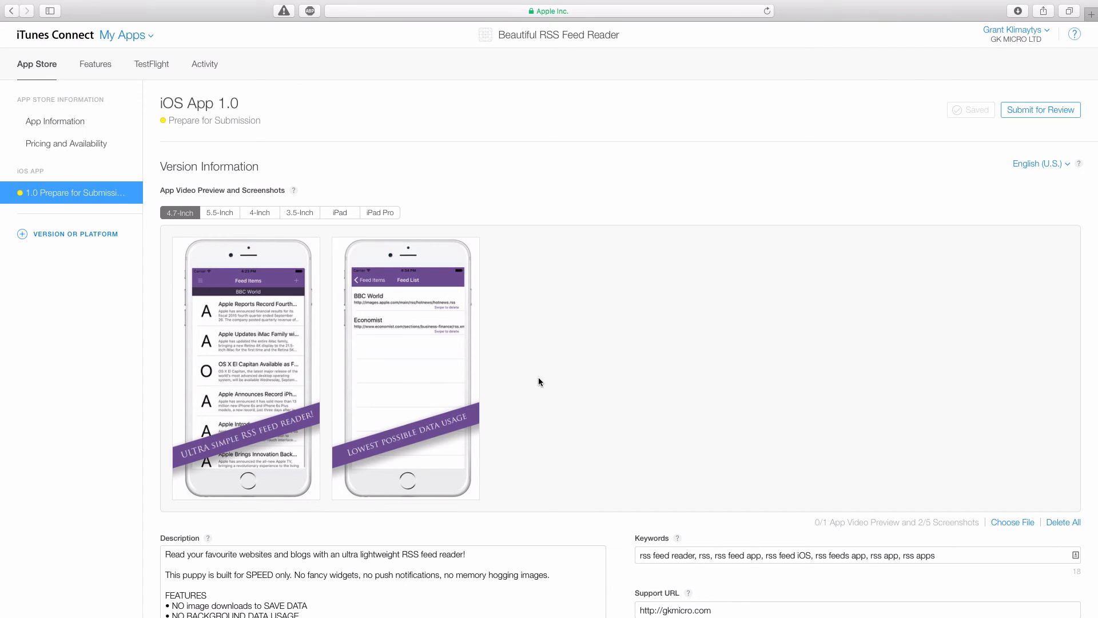
Step: Drop an icon image onto the App Icon box under General App Information, which rejects it as not 1024x1024
scroll("down", 3)
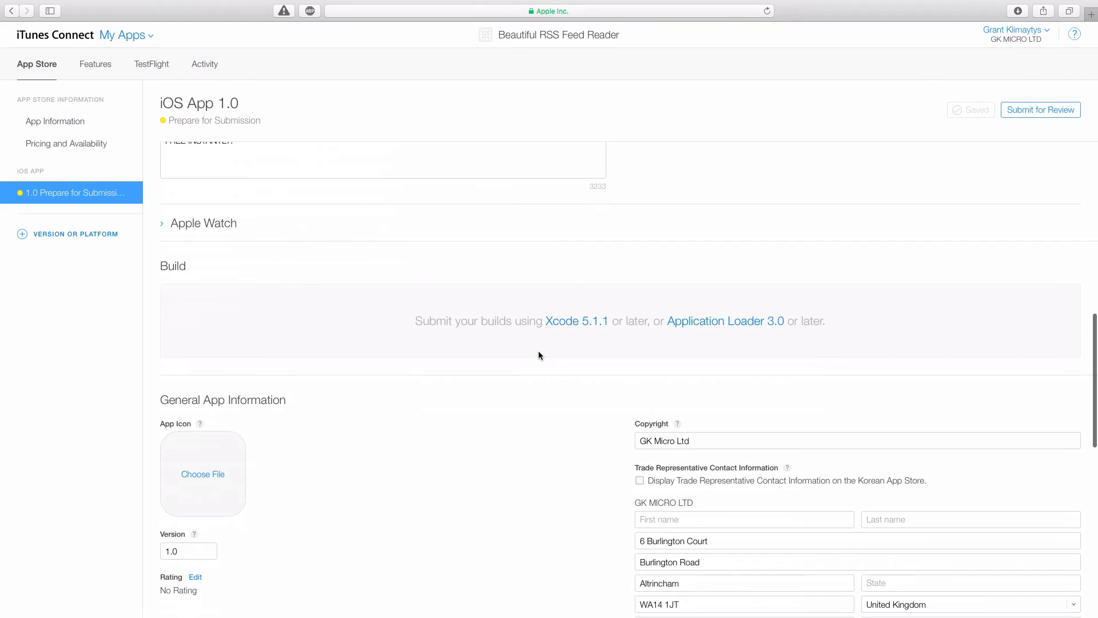
scroll("down", 3)
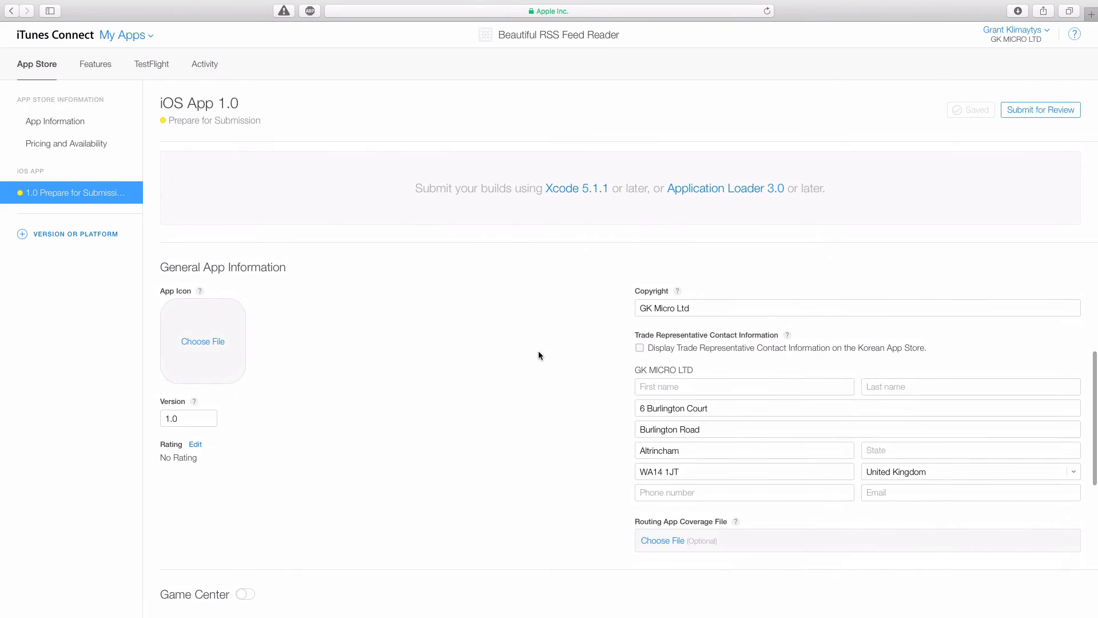
scroll("down", 3)
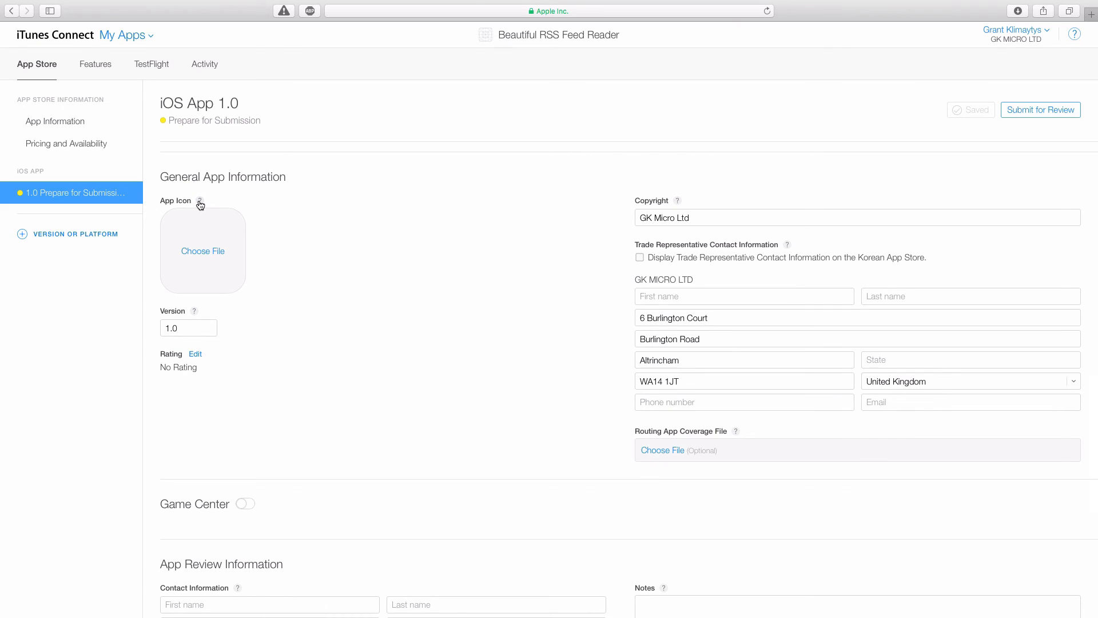
mouse_move(286, 295)
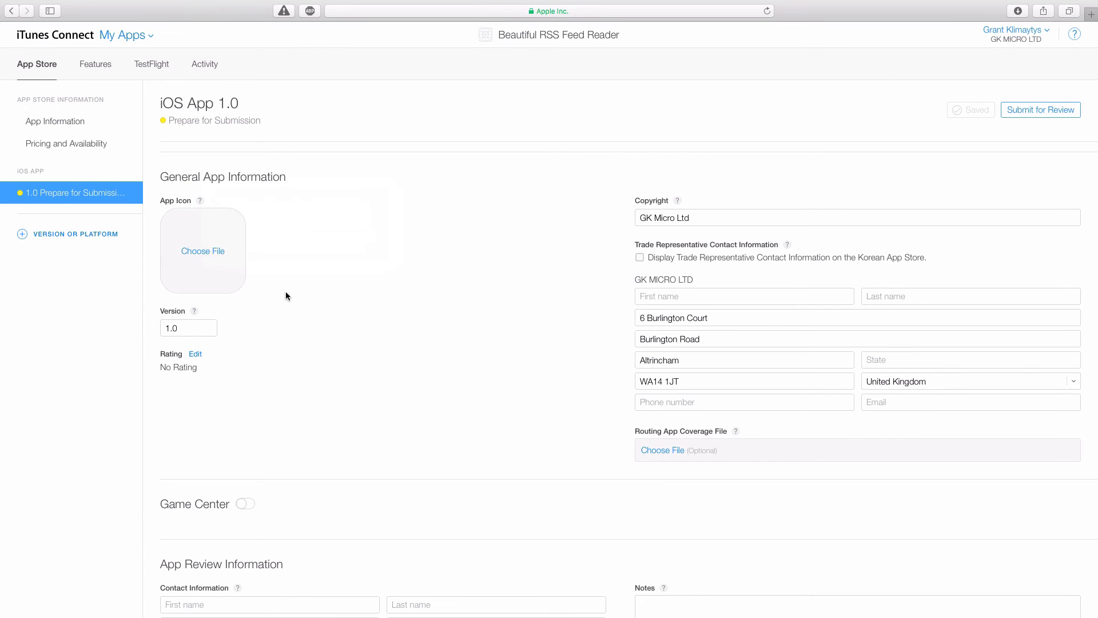
mouse_move(335, 296)
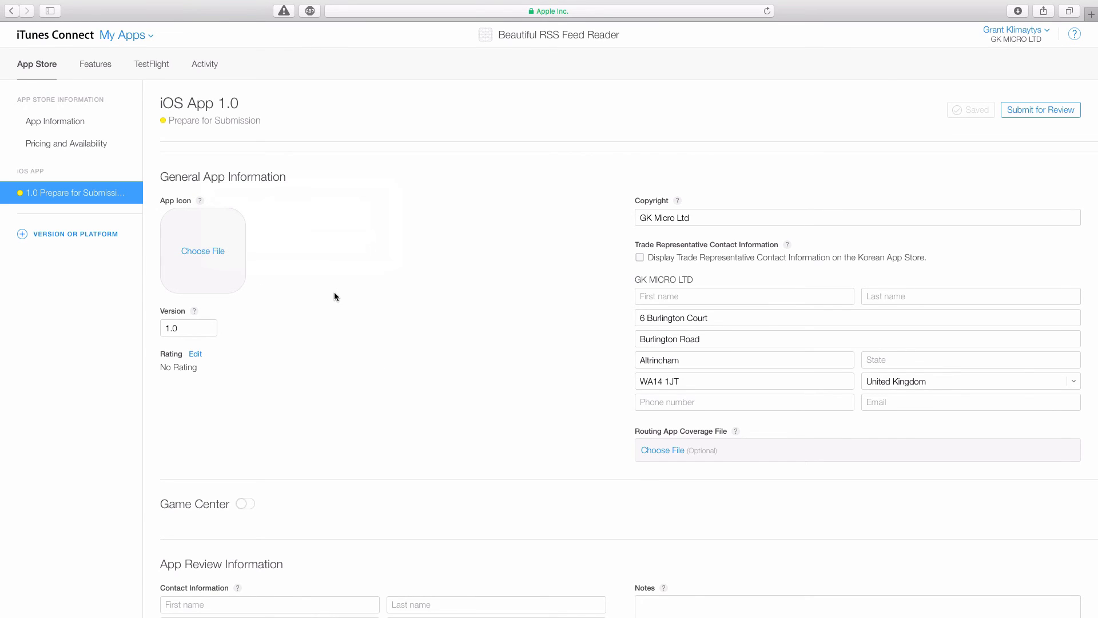
mouse_move(204, 251)
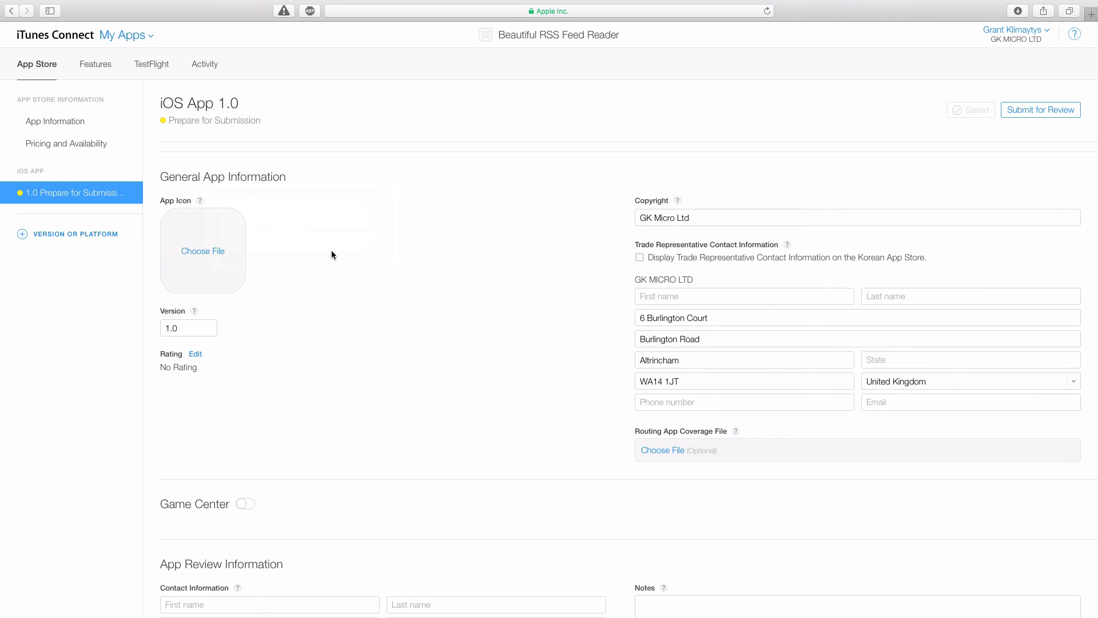
mouse_move(276, 215)
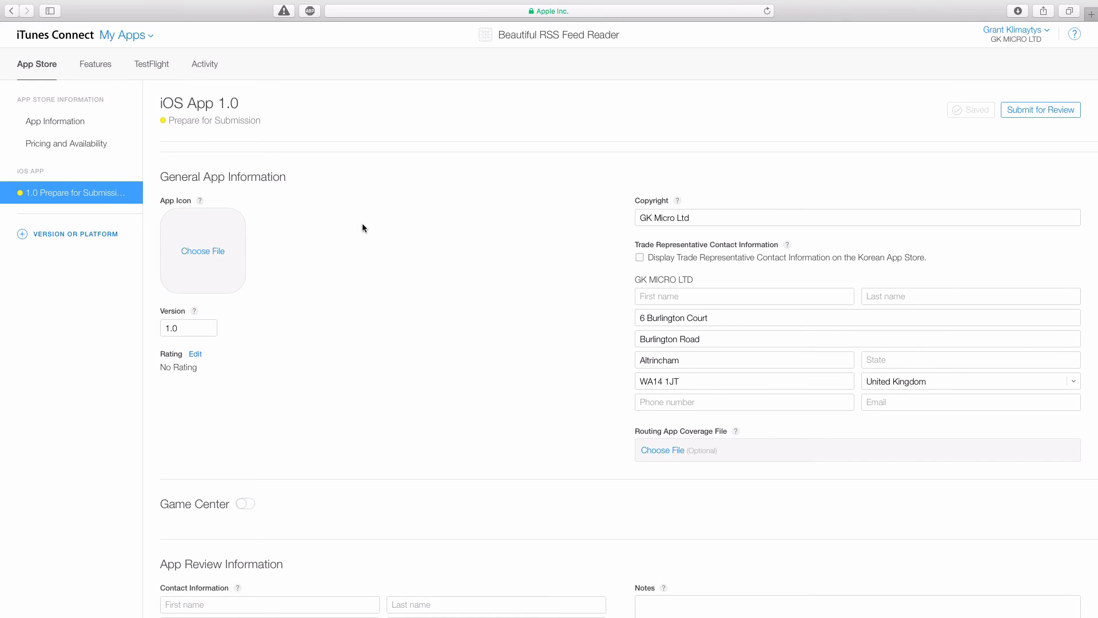
left_click(203, 250)
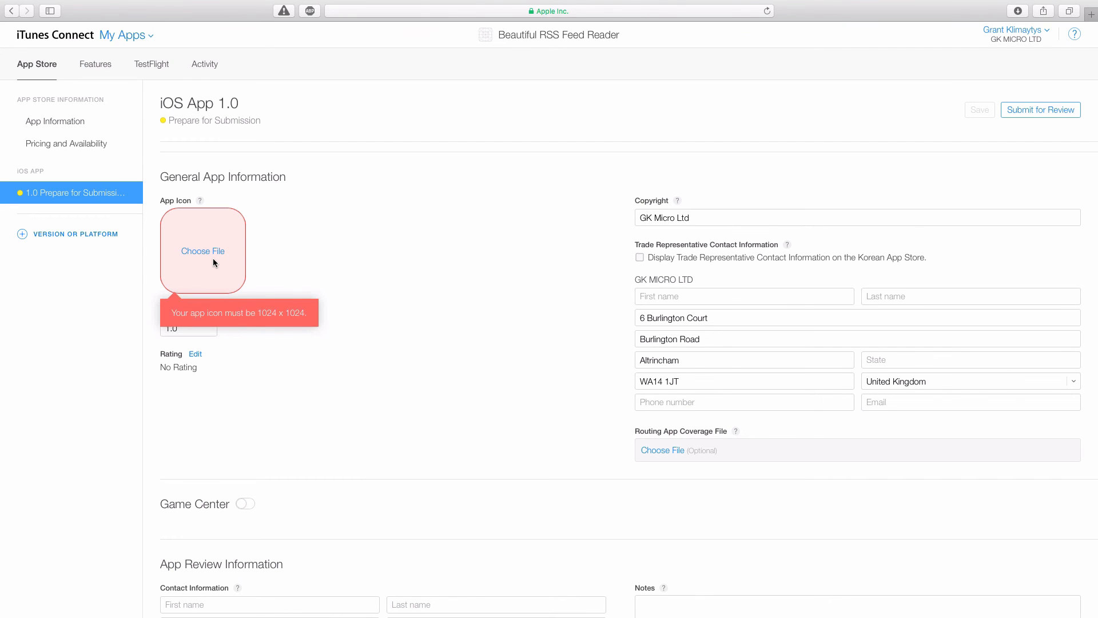
Step: Upload the 1024x1024 purple RSS icon as the app icon and save the listing
left_click(202, 250)
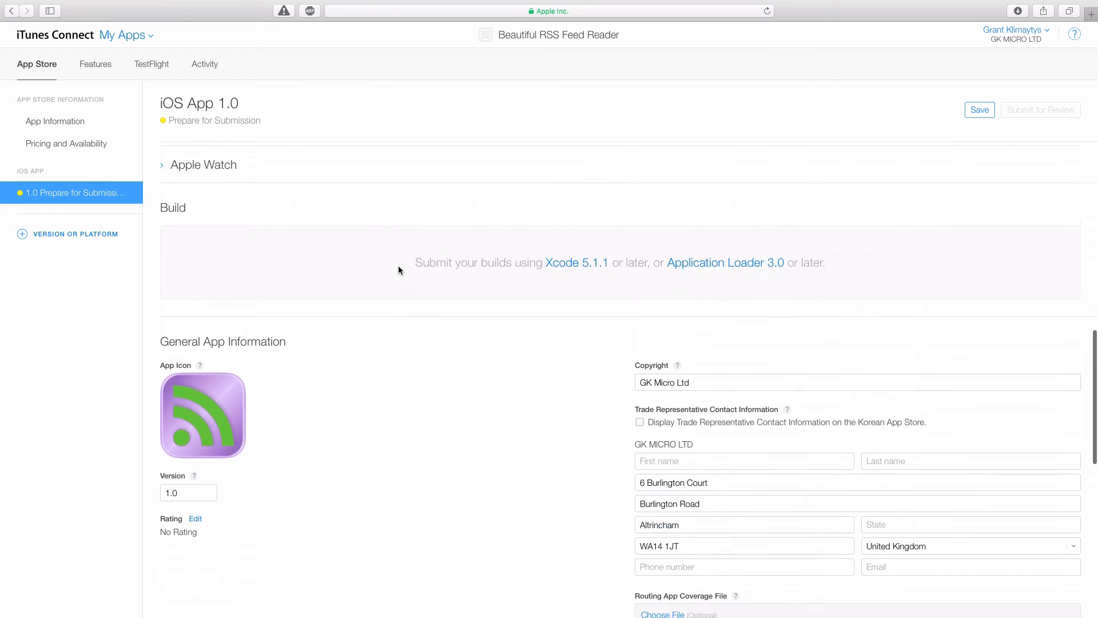
scroll("down", 3)
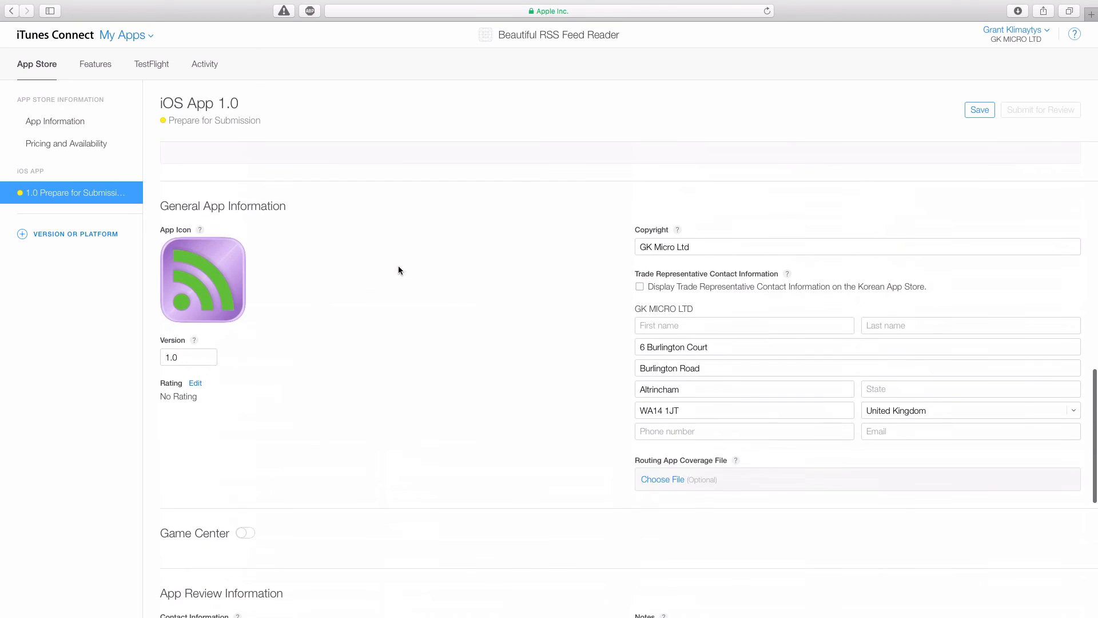
scroll("down", 3)
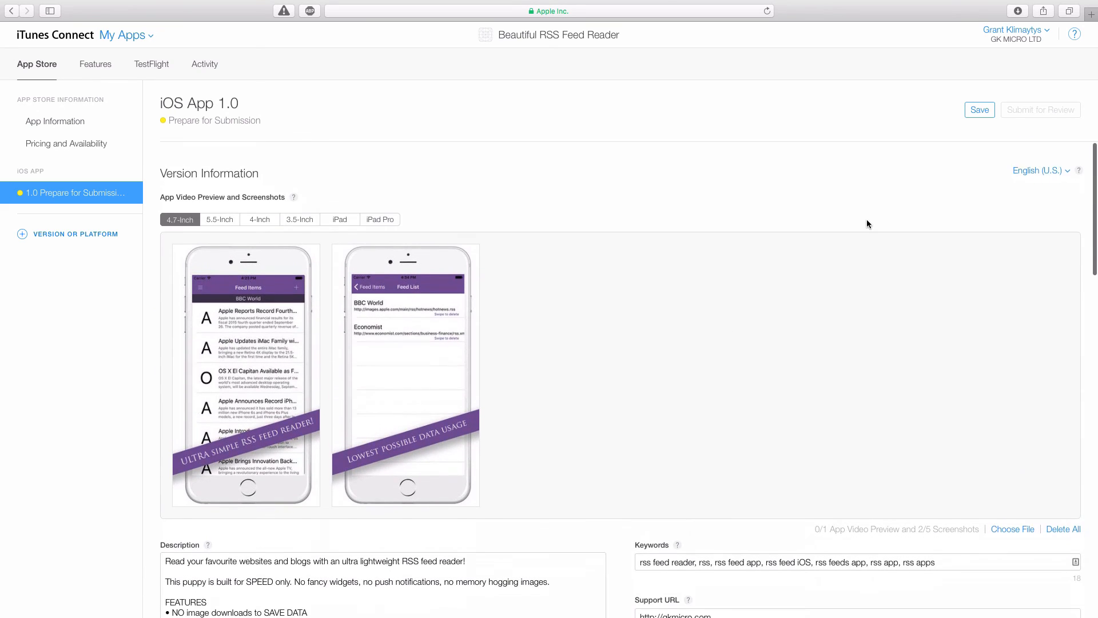
left_click(980, 110)
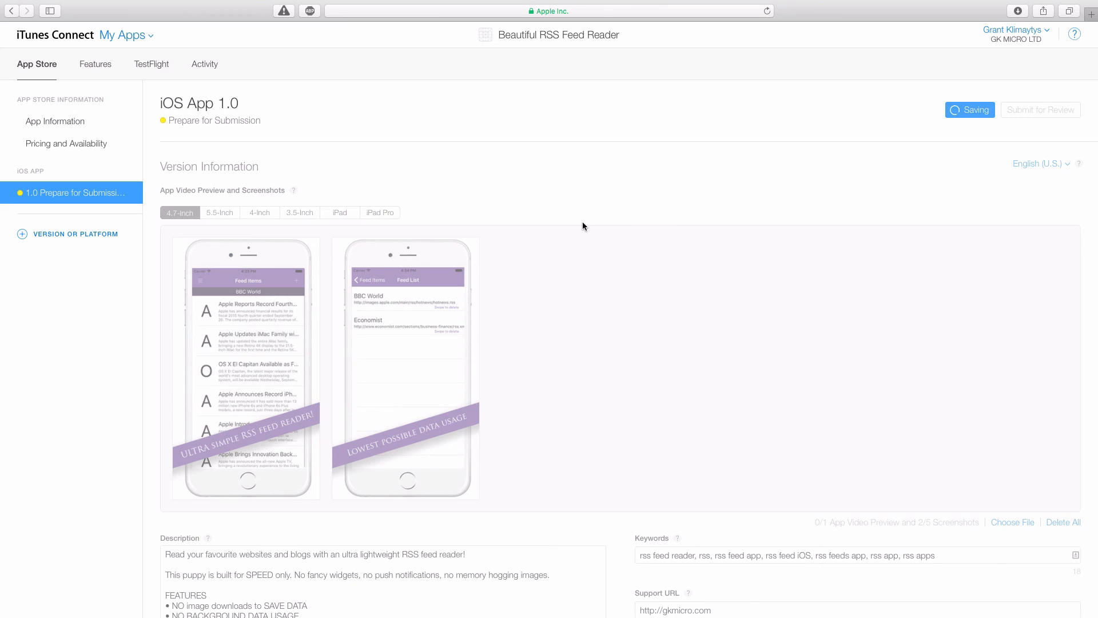